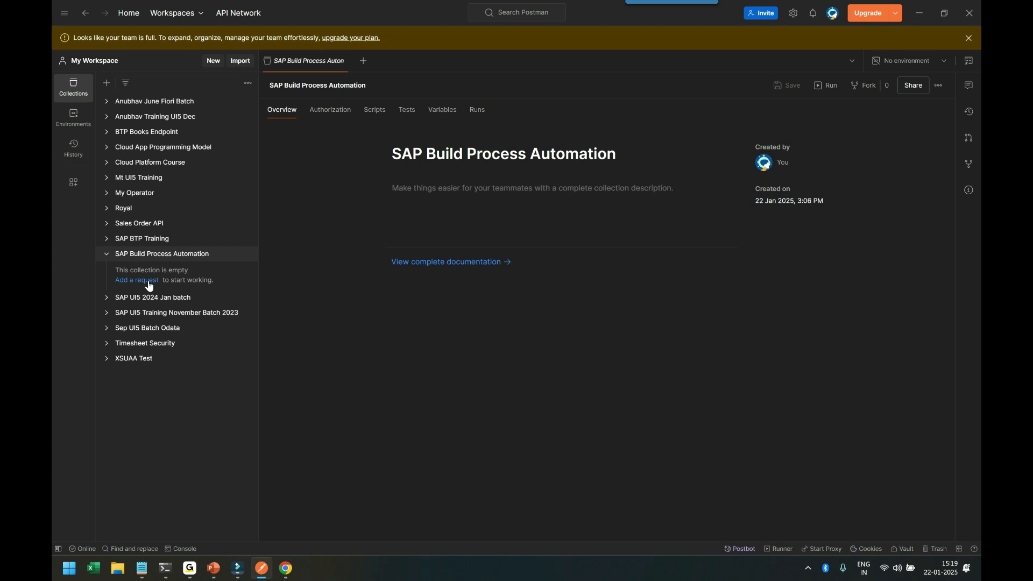
Add a new request to the empty SAP Build Process Automation collection.
left_click(135, 280)
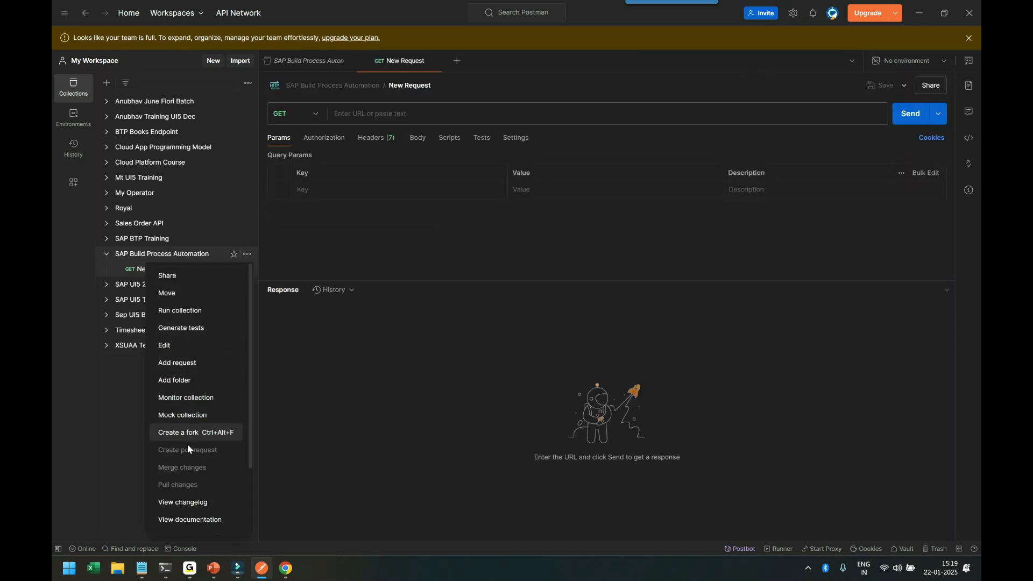
mouse_move(174, 340)
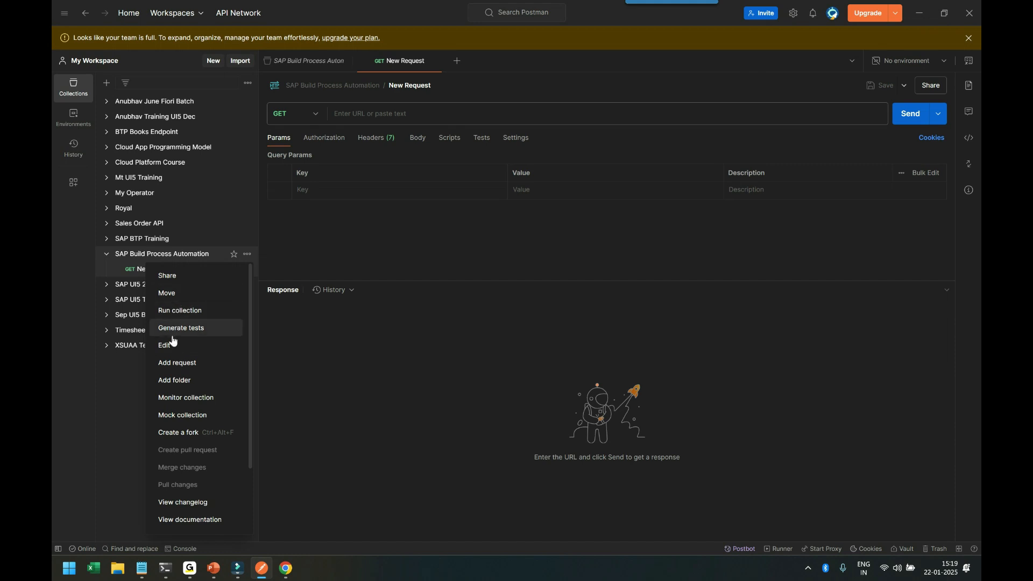
mouse_move(209, 420)
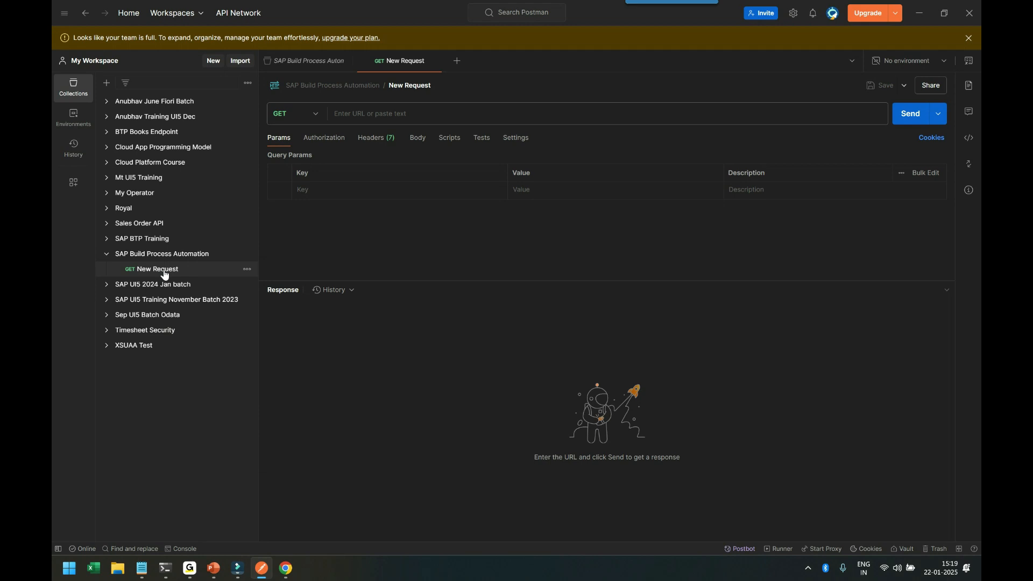
Change the new request's method from GET to POST.
left_click(295, 113)
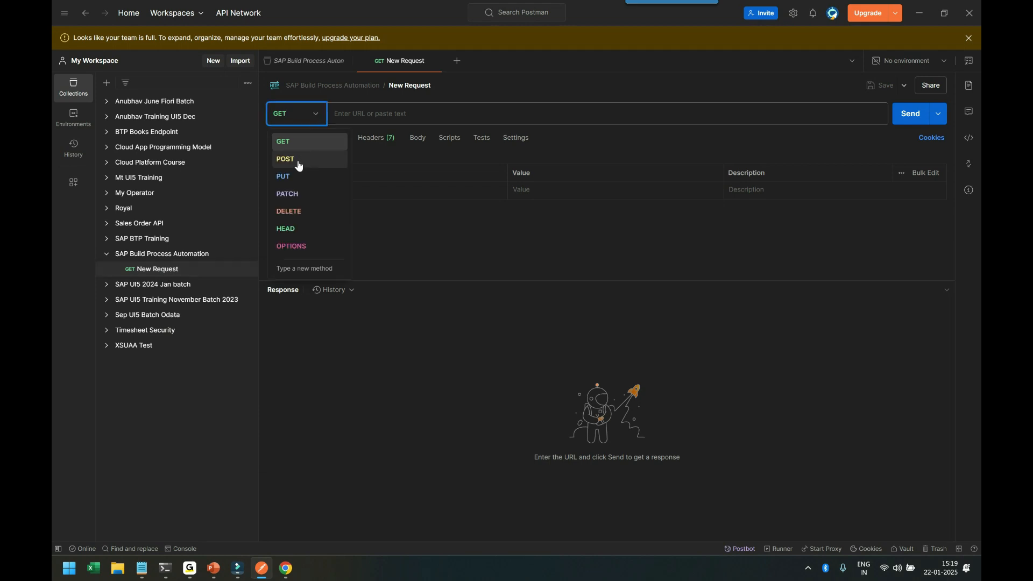
left_click(284, 160)
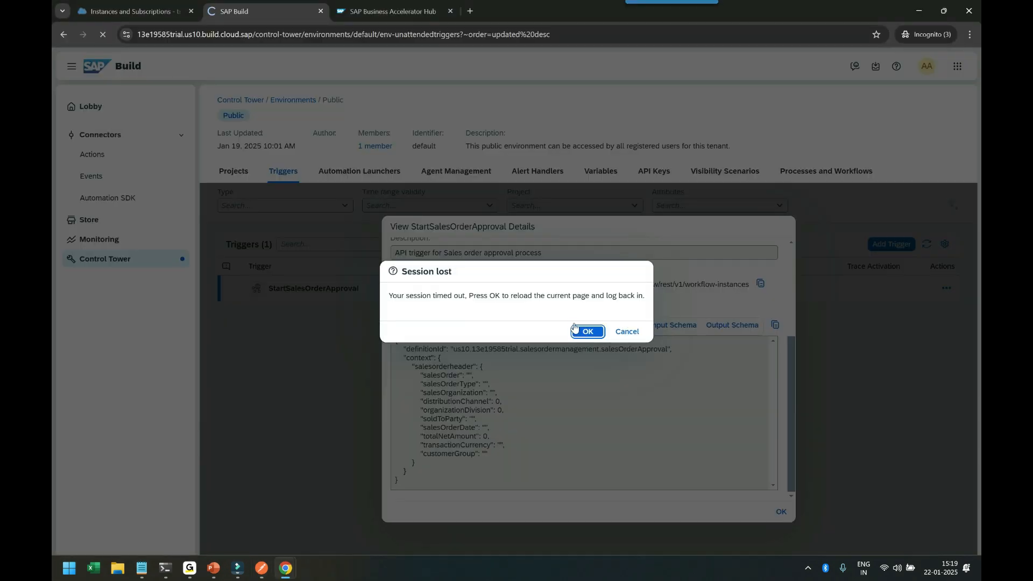
Reload SAP Build after the session timeout and bring up the StartSalesOrderApproval trigger details.
left_click(587, 331)
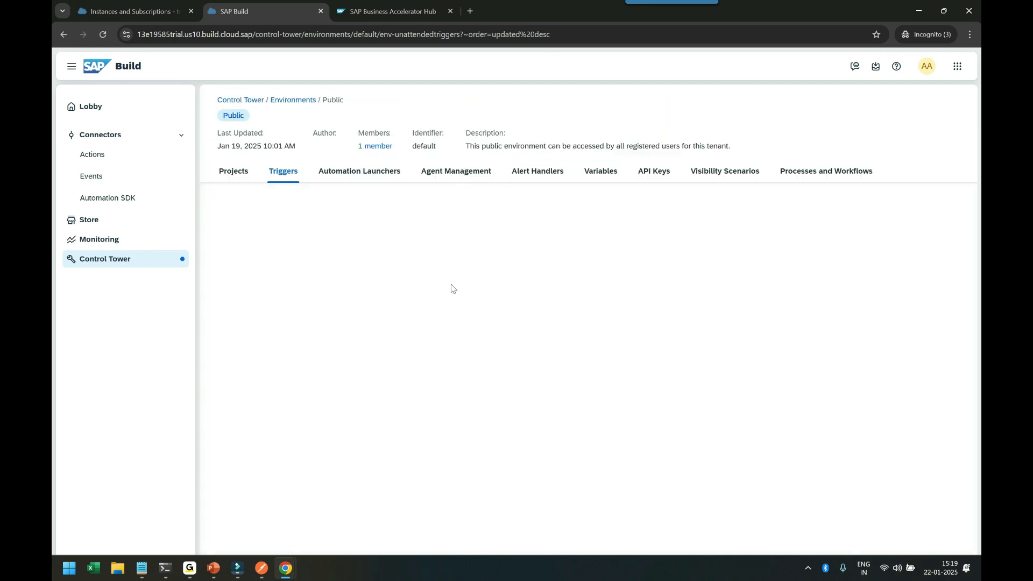
left_click(283, 171)
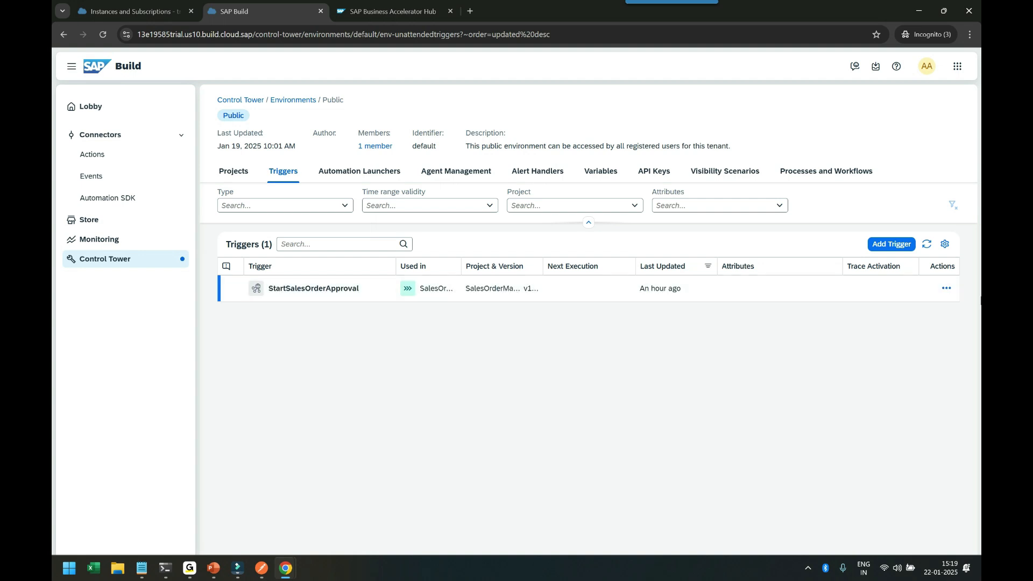
left_click(313, 288)
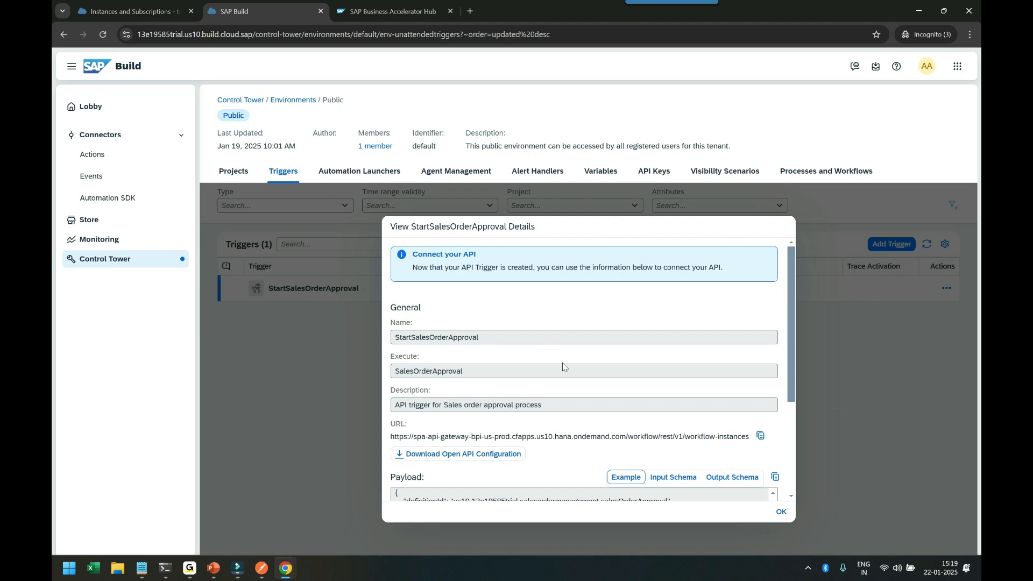
scroll("down", 3)
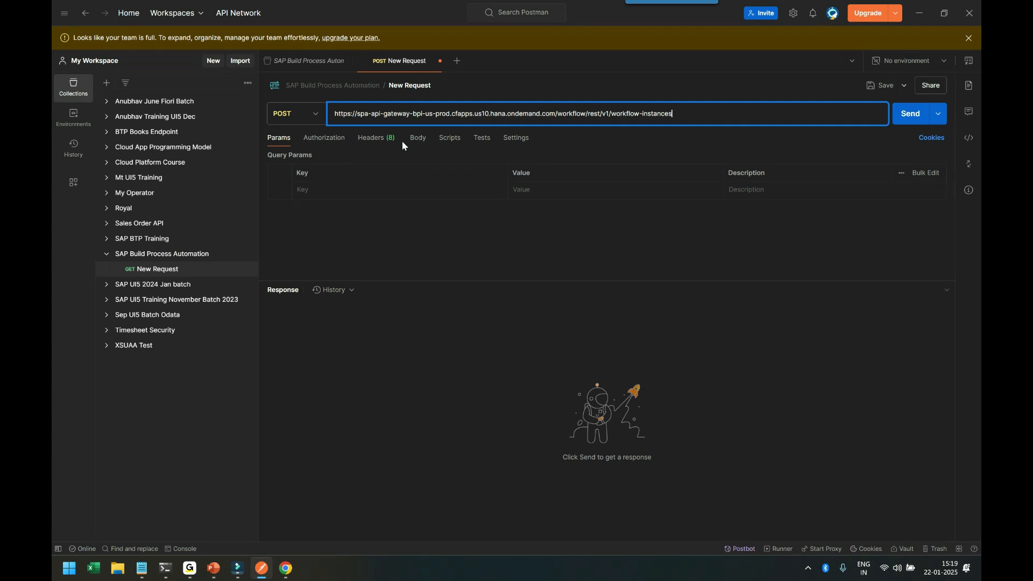
Set the Postman request body to raw and copy the trigger's example payload into it.
left_click(417, 136)
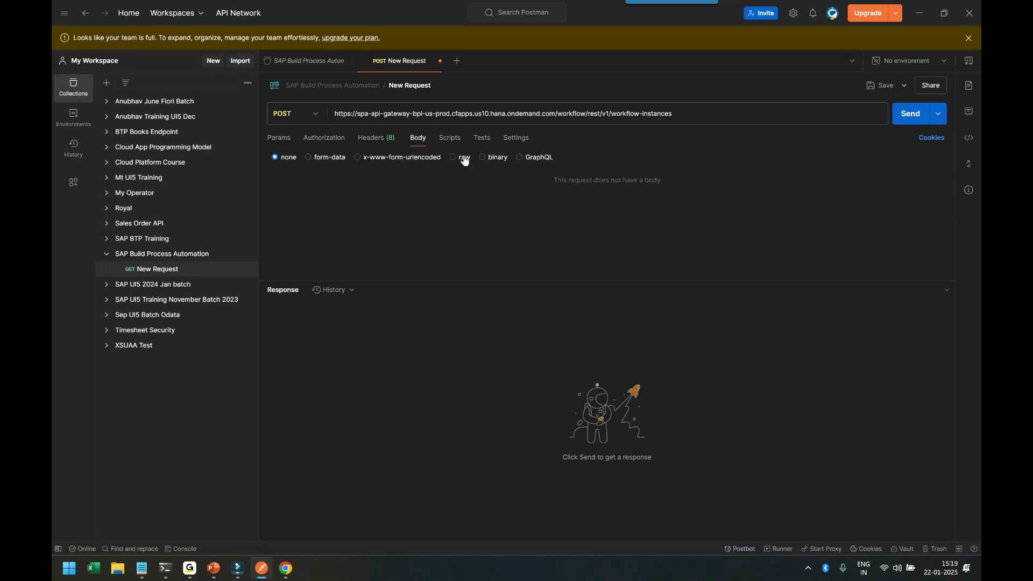
left_click(454, 157)
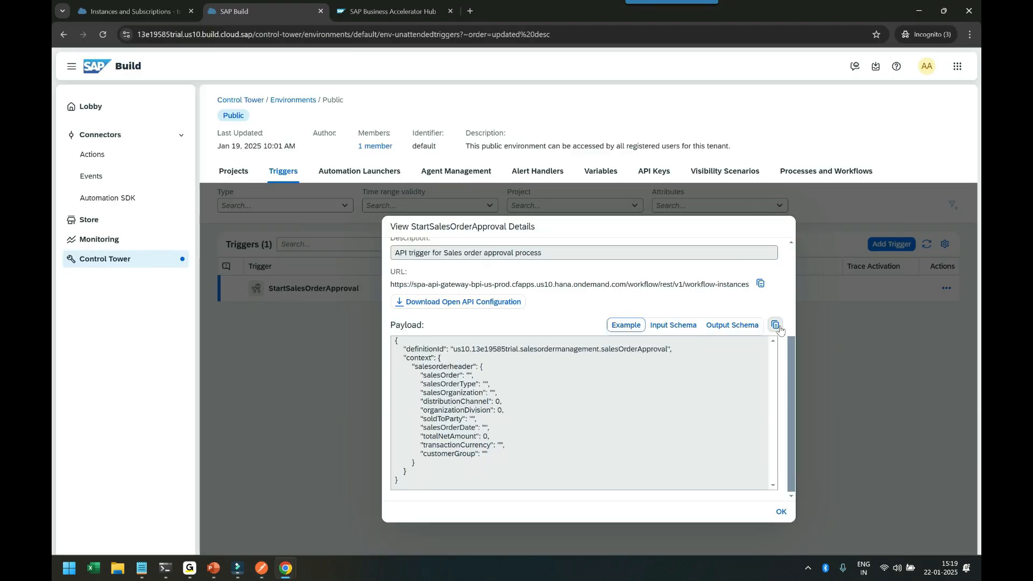
left_click(776, 324)
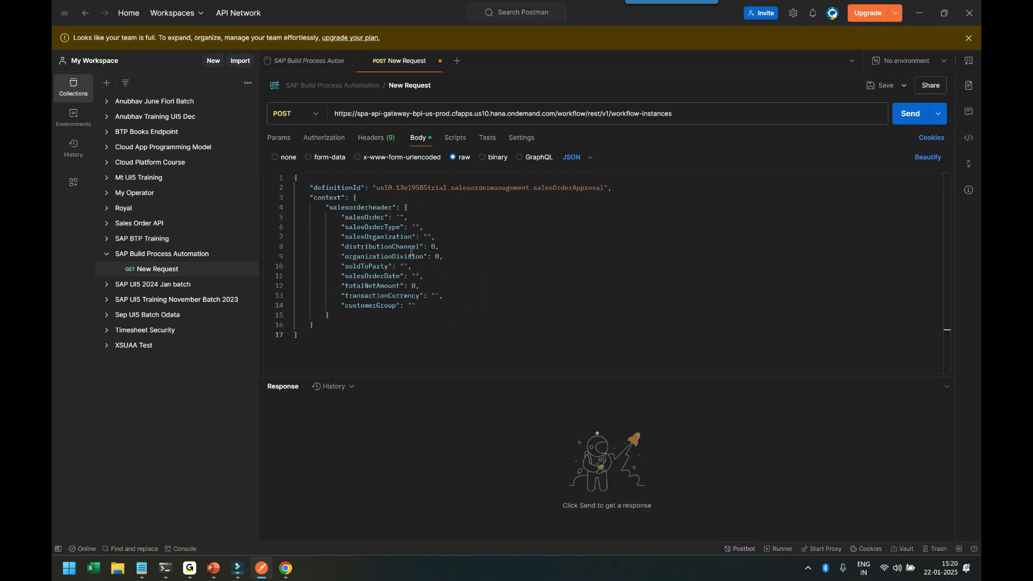
Fill sales order 10000456, type OR, organization 1010, channel 1 and division 10 in the JSON body.
left_click(409, 218)
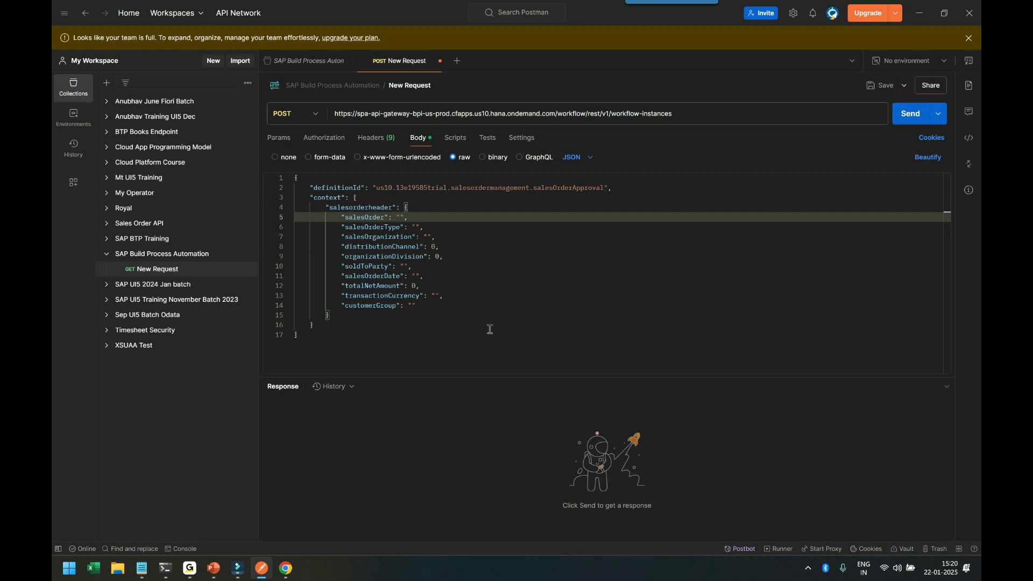
type("10000")
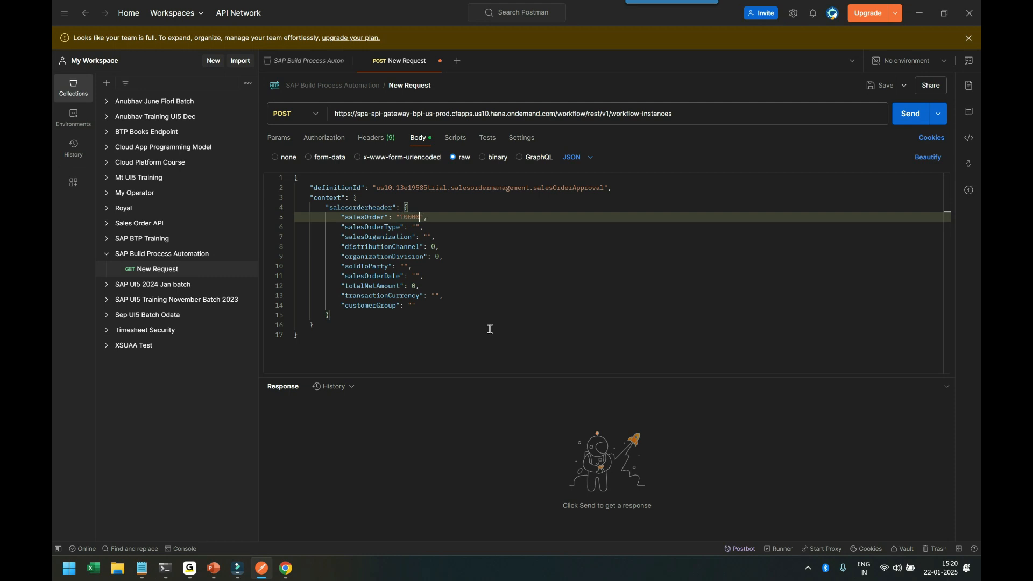
type("0")
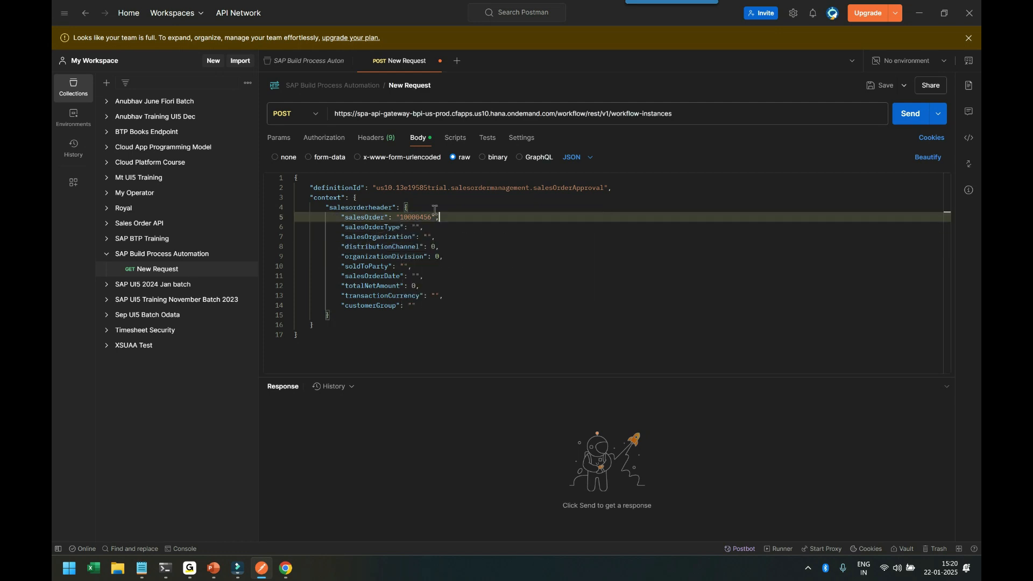
type("OR")
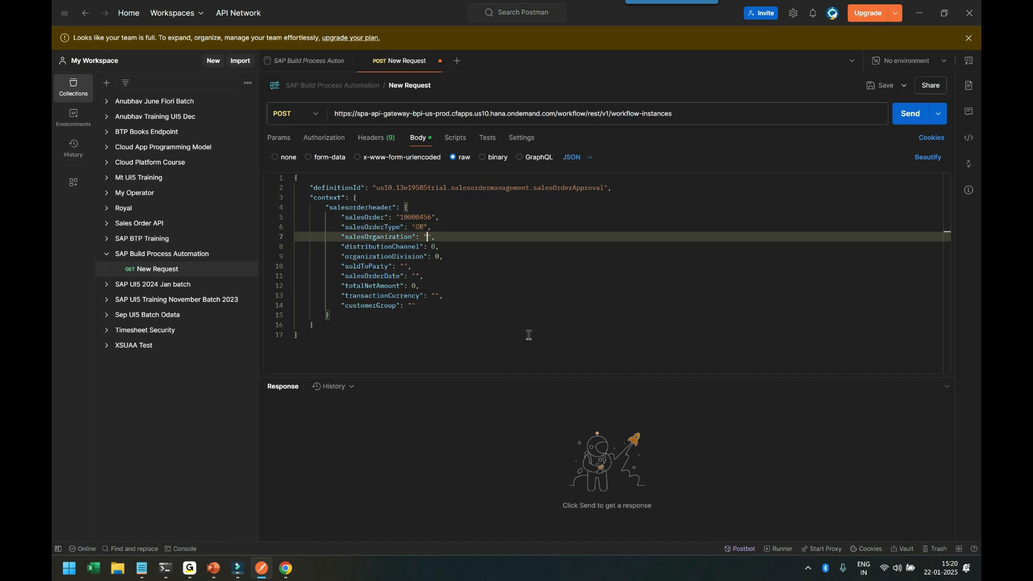
type("1010")
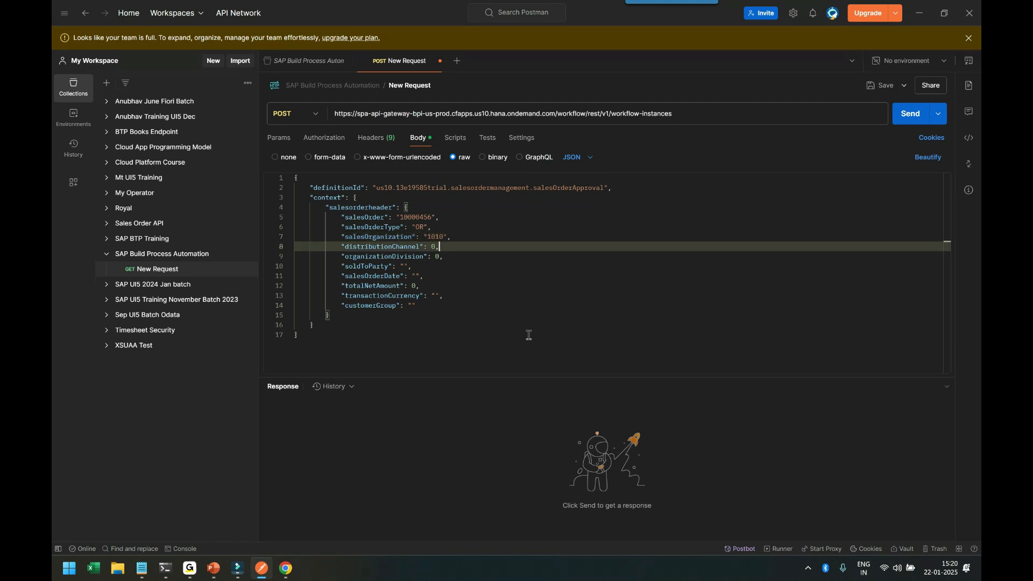
type("1")
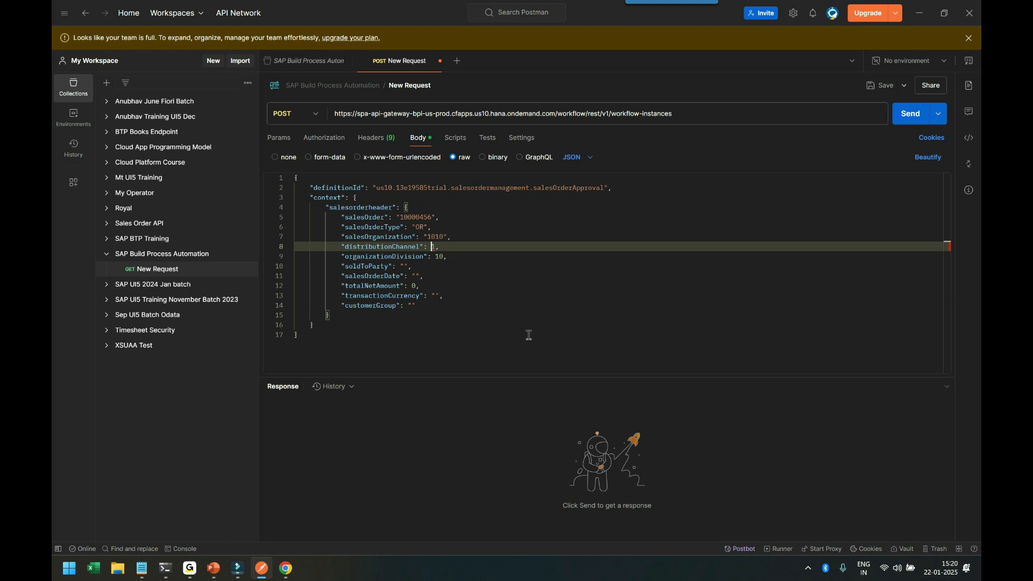
type("10")
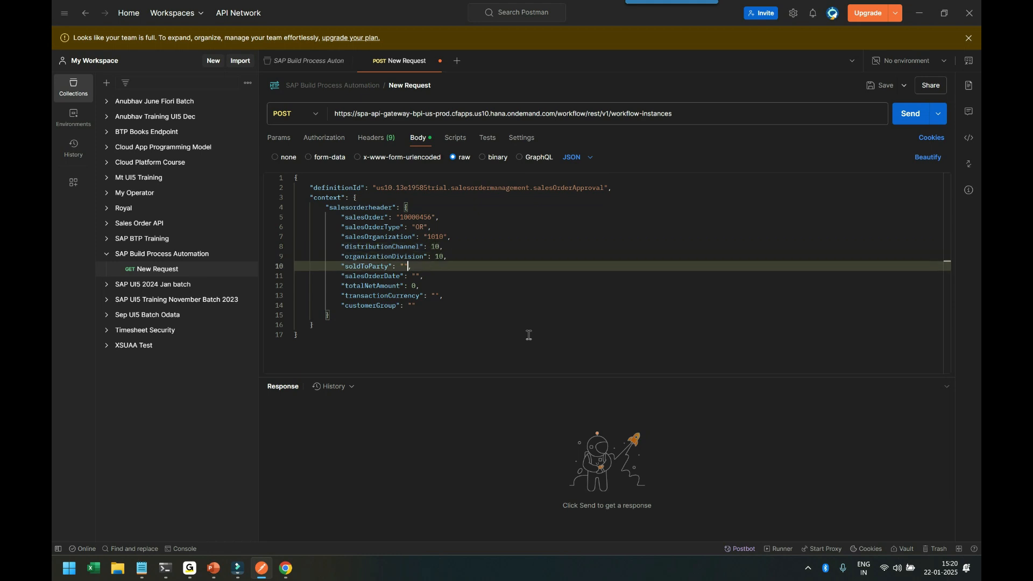
Fill sold-to party ANUBHAV, date 20251202, amount 500 EUR and customer group GRP1.
type("AN")
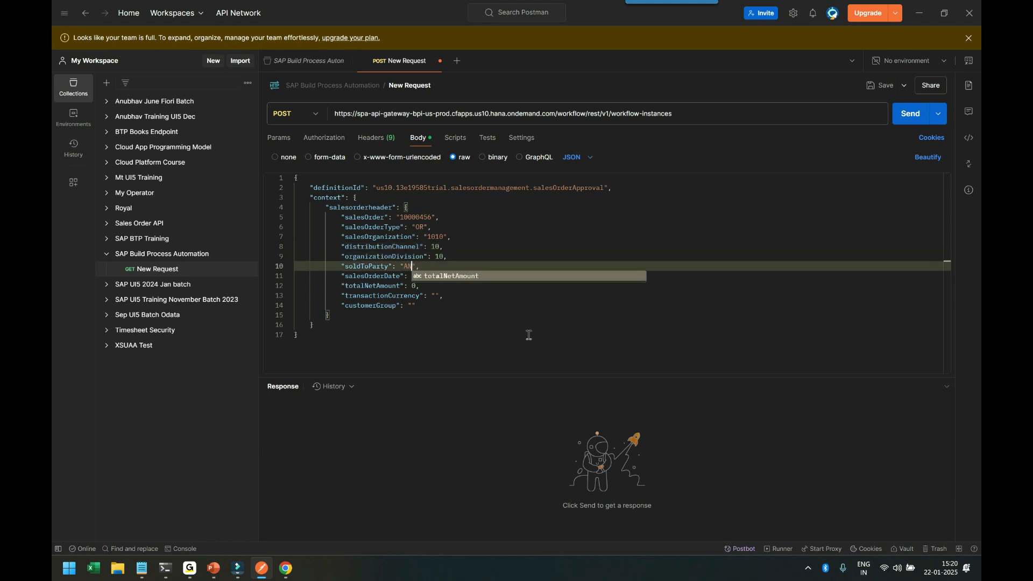
type("NUBHAV")
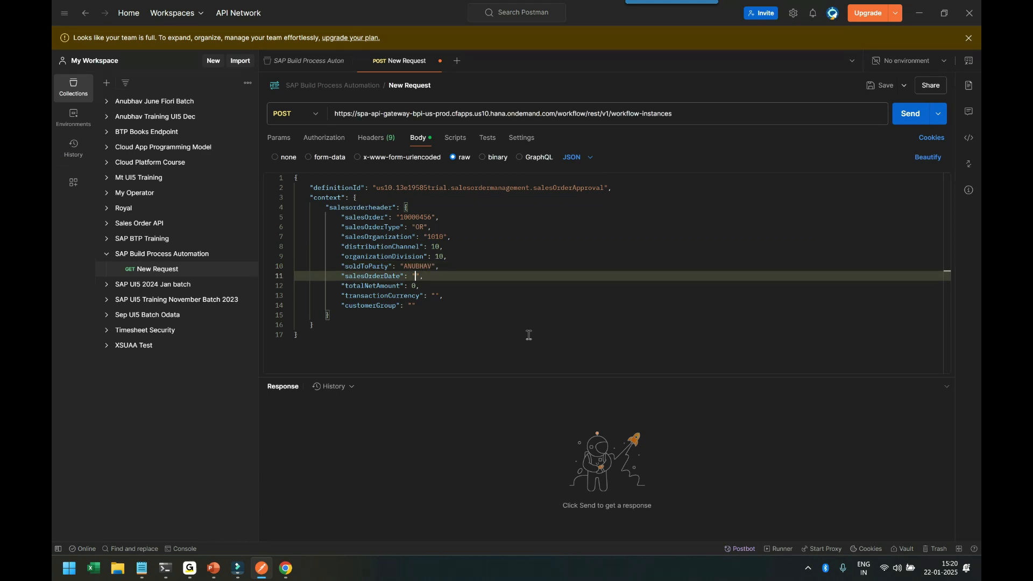
type("20251")
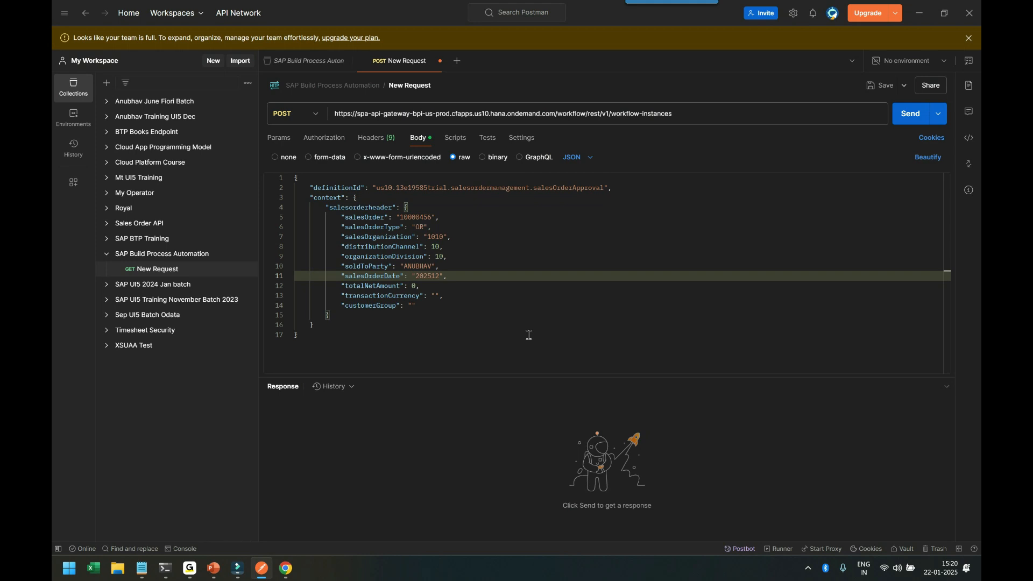
type("20251202")
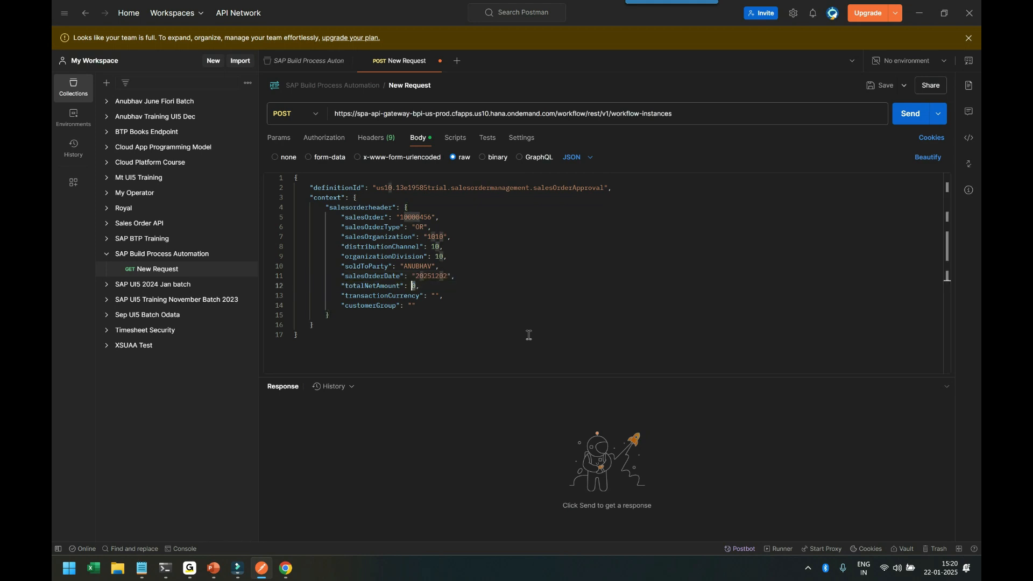
type("500")
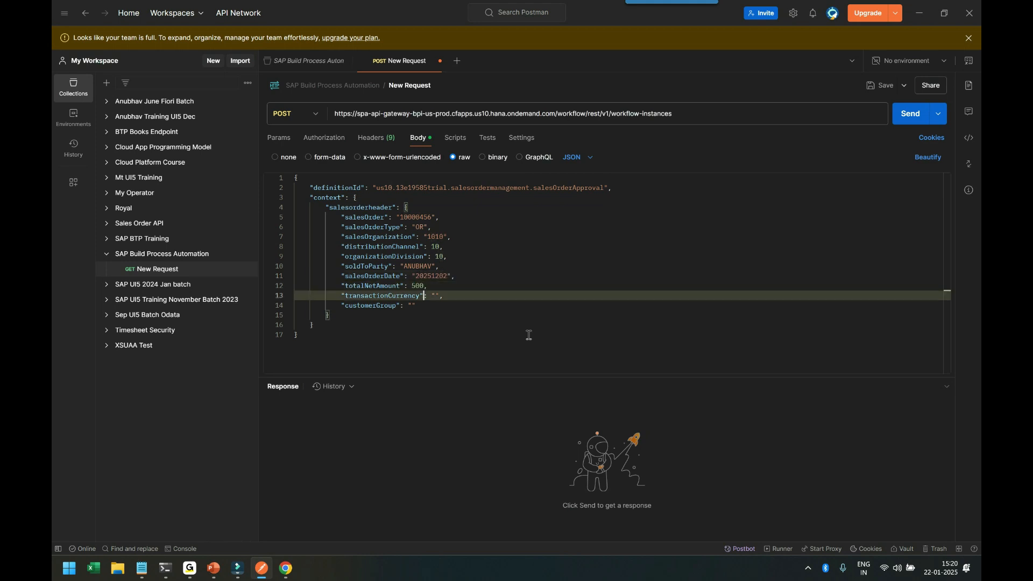
type("EUR")
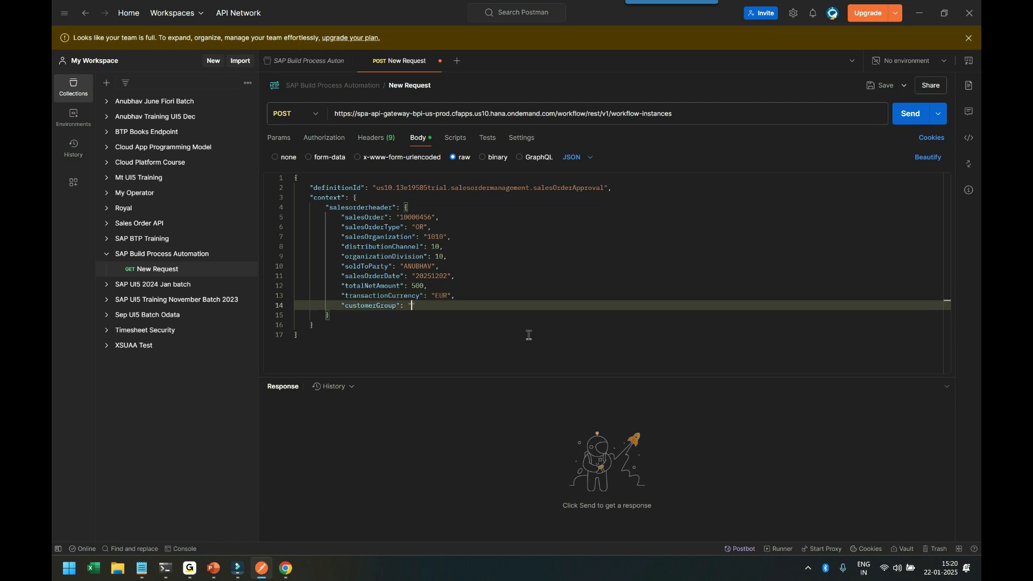
type("\"GRP1\"")
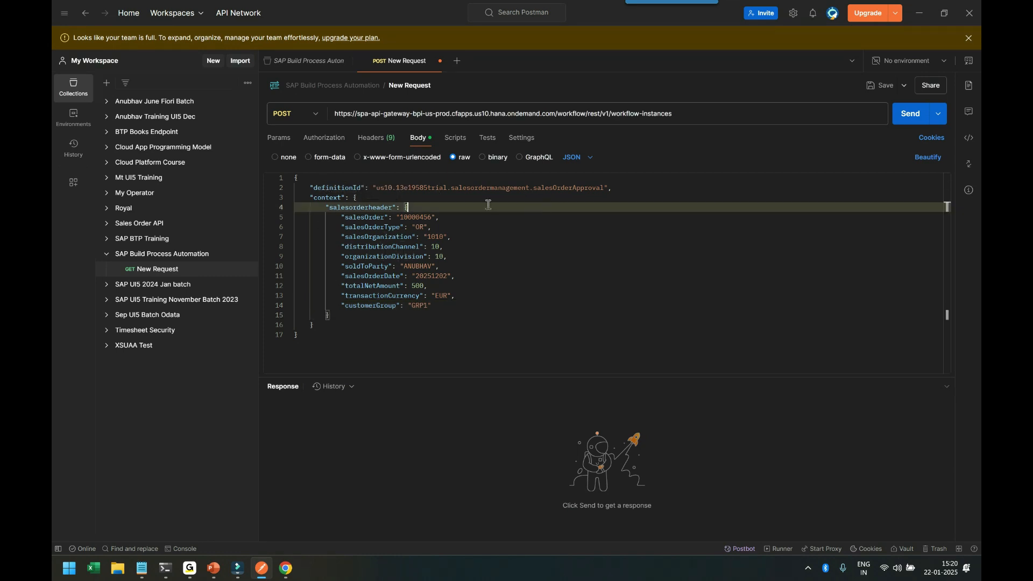
double_click(383, 187)
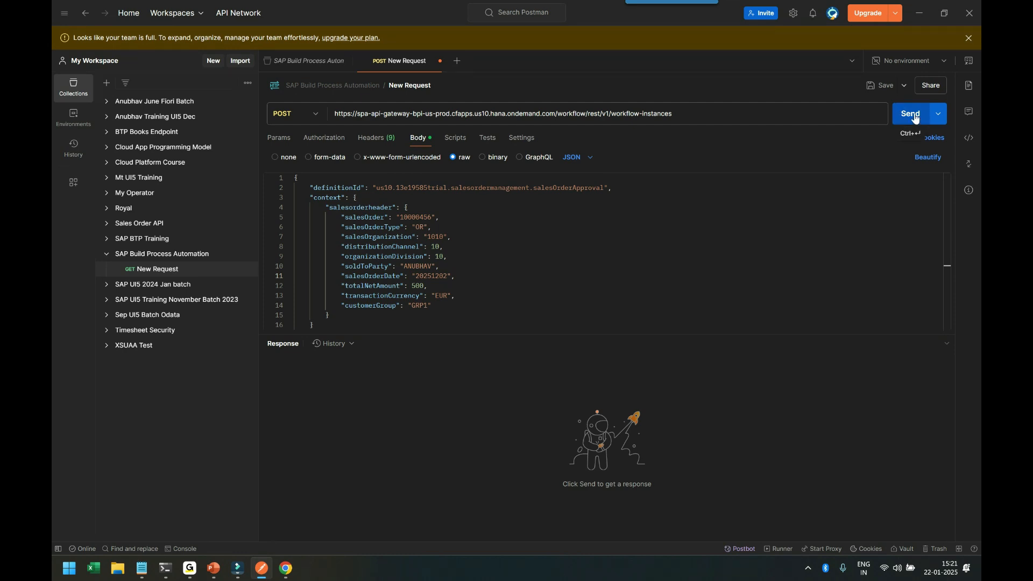
Send the POST request and select the 403 'expected CSRF token cannot be found' error message.
left_click(910, 113)
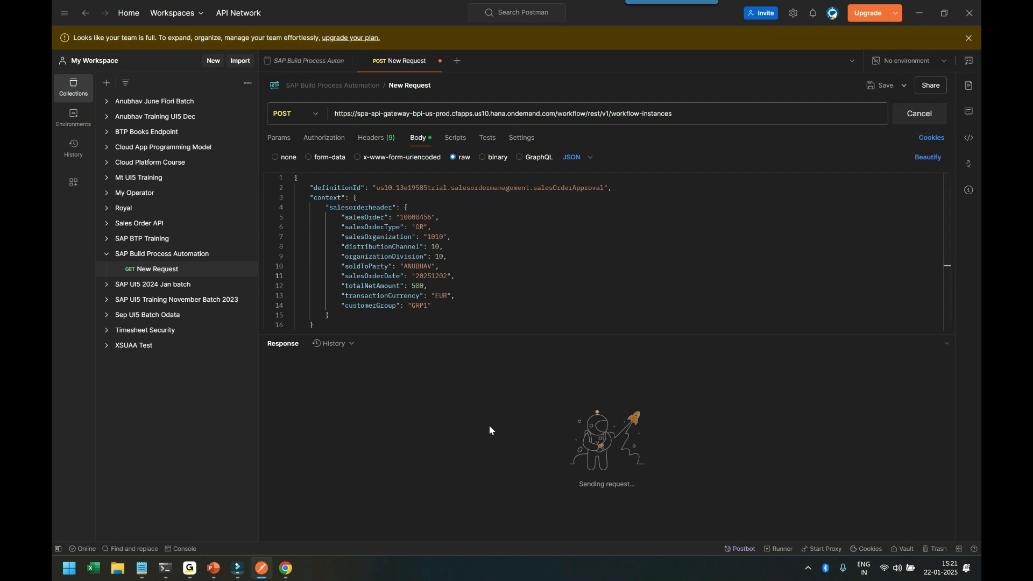
left_click(910, 113)
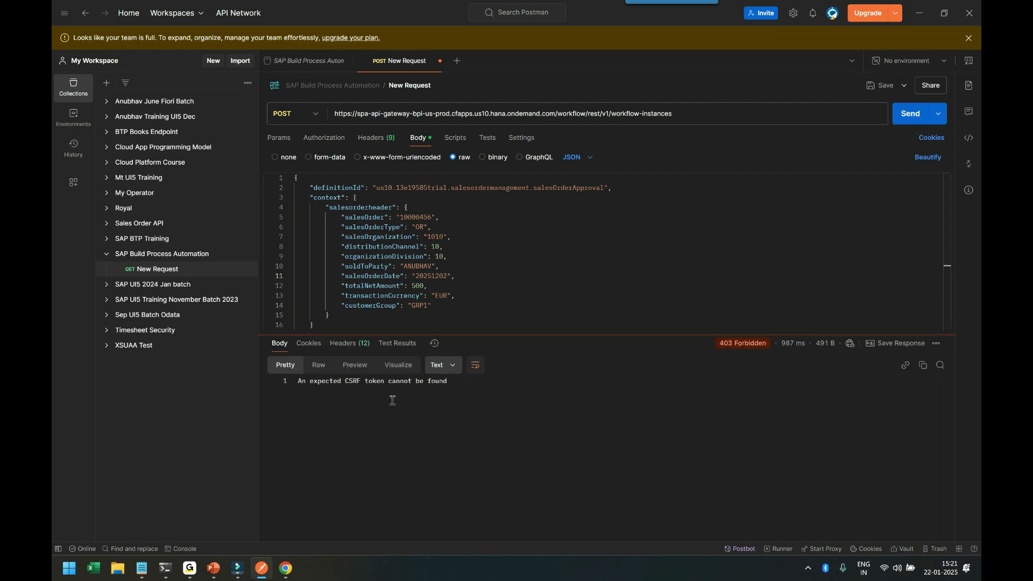
left_click_drag(310, 381, 446, 381)
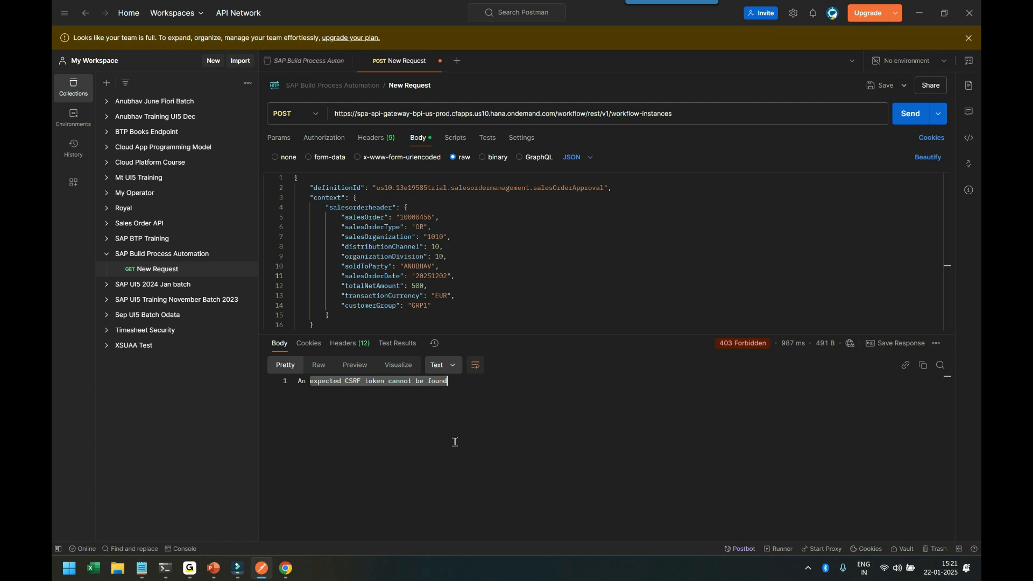
triple_click(372, 381)
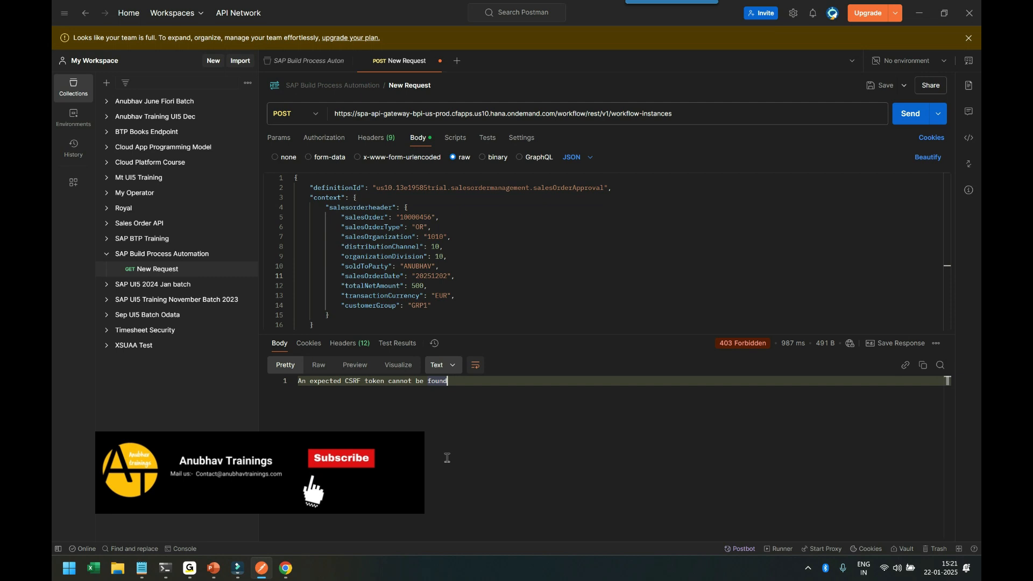
mouse_move(741, 343)
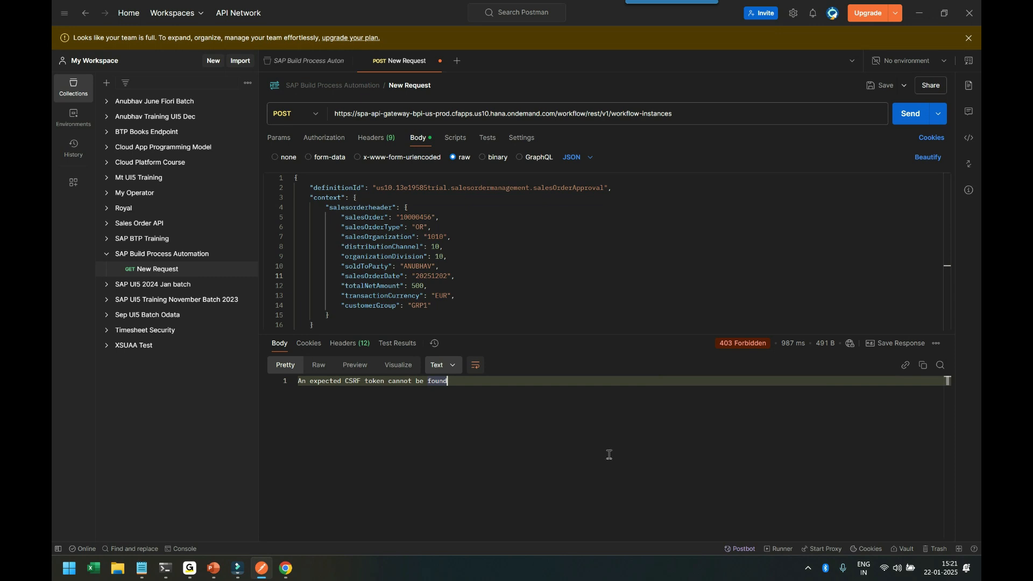
mouse_move(607, 454)
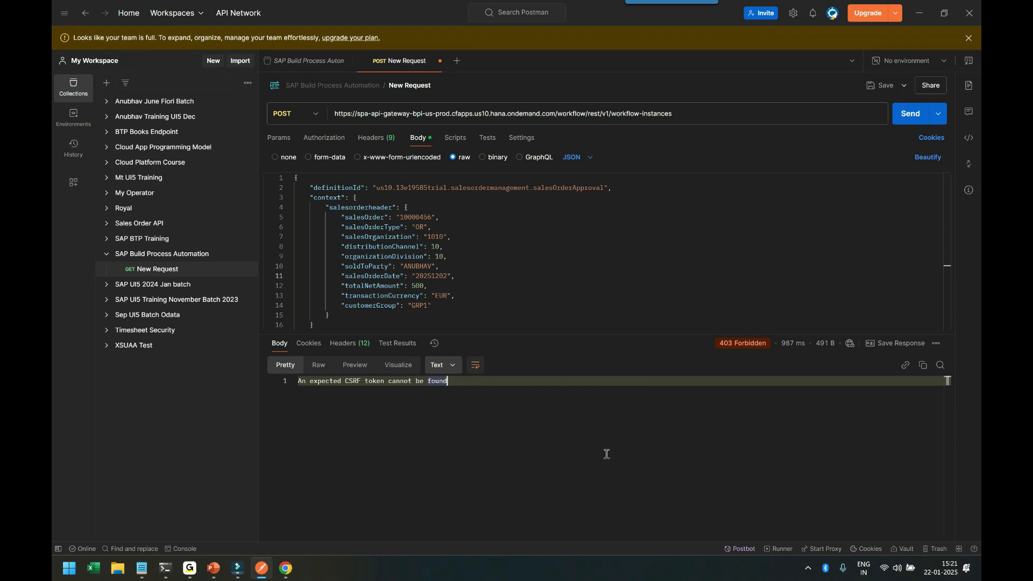
mouse_move(600, 460)
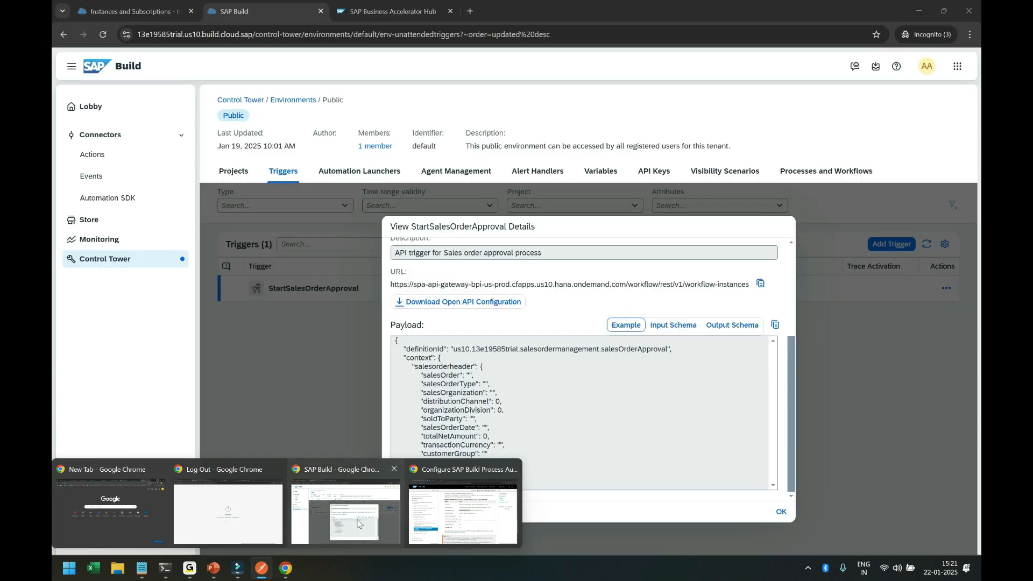
Return to the BTP Cockpit browser tab and sign in again after the expired session.
left_click(130, 11)
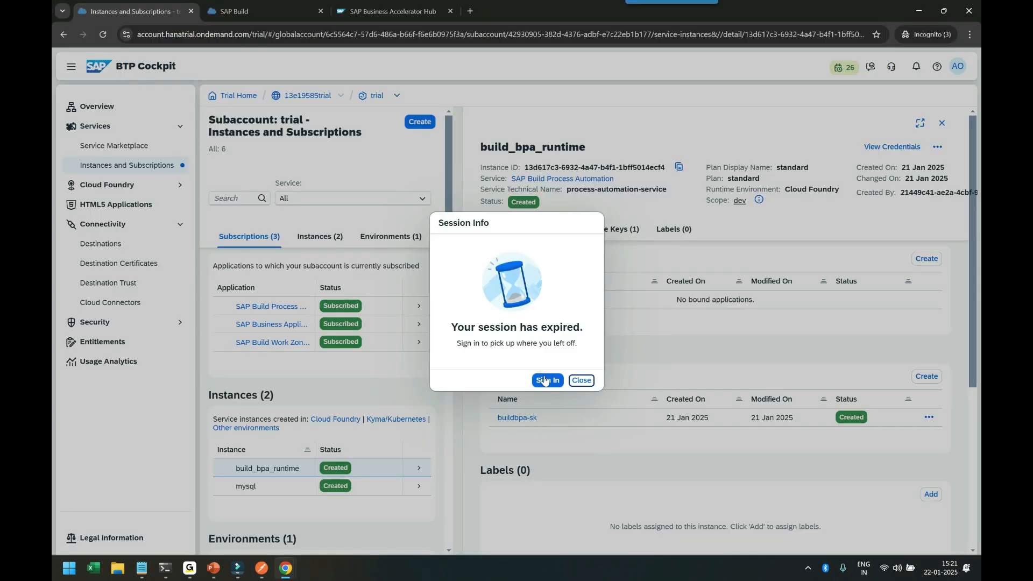
left_click(547, 380)
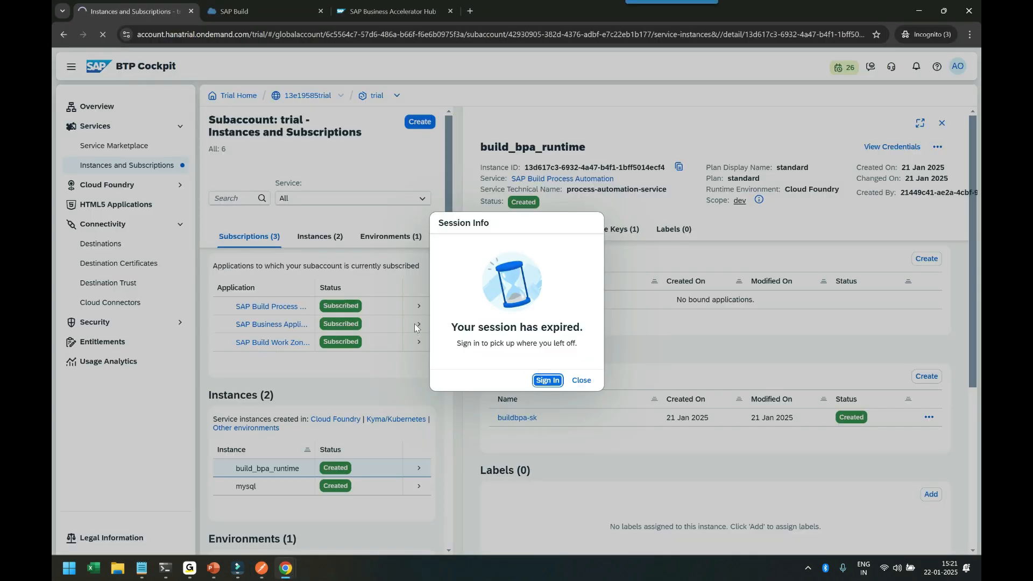
left_click(547, 380)
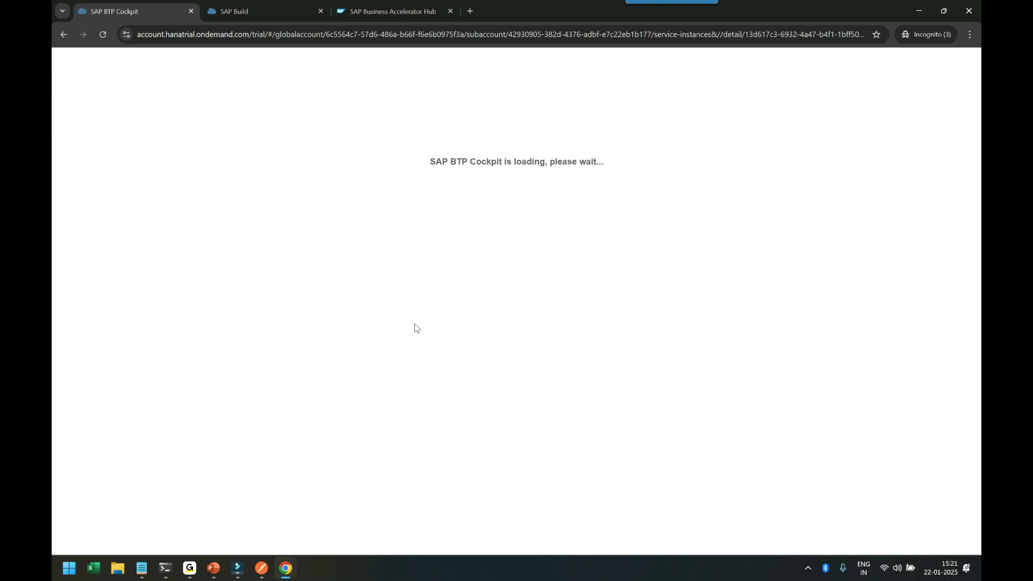
mouse_move(413, 323)
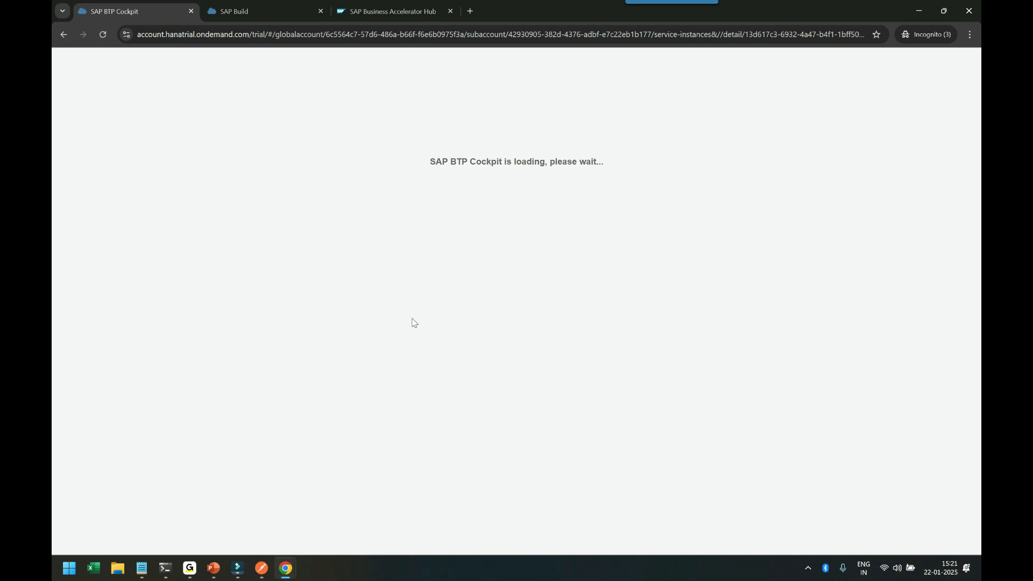
mouse_move(391, 324)
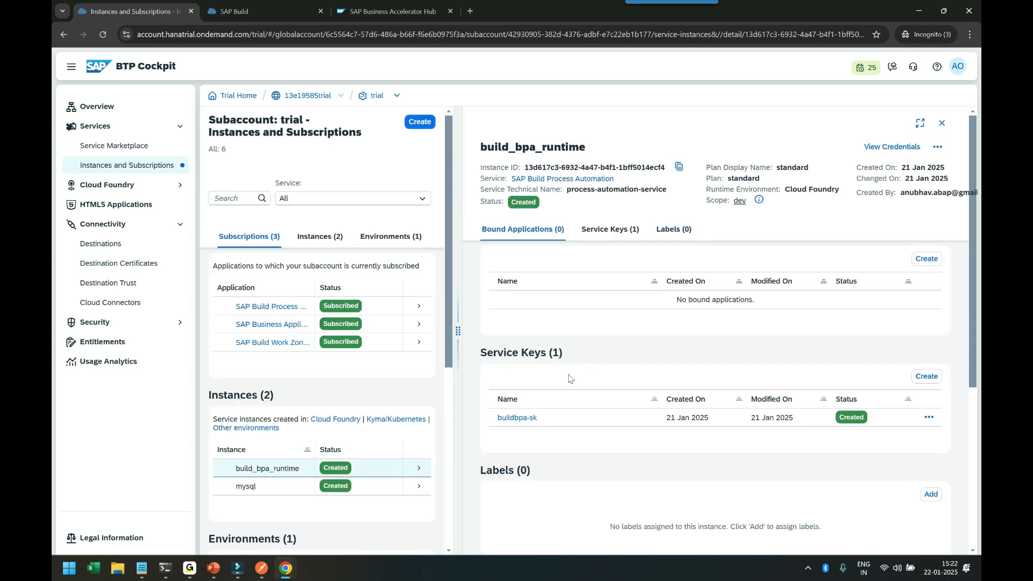
View the buildbpa-sk service key credentials as a form and select the UAA authentication URL.
left_click(929, 417)
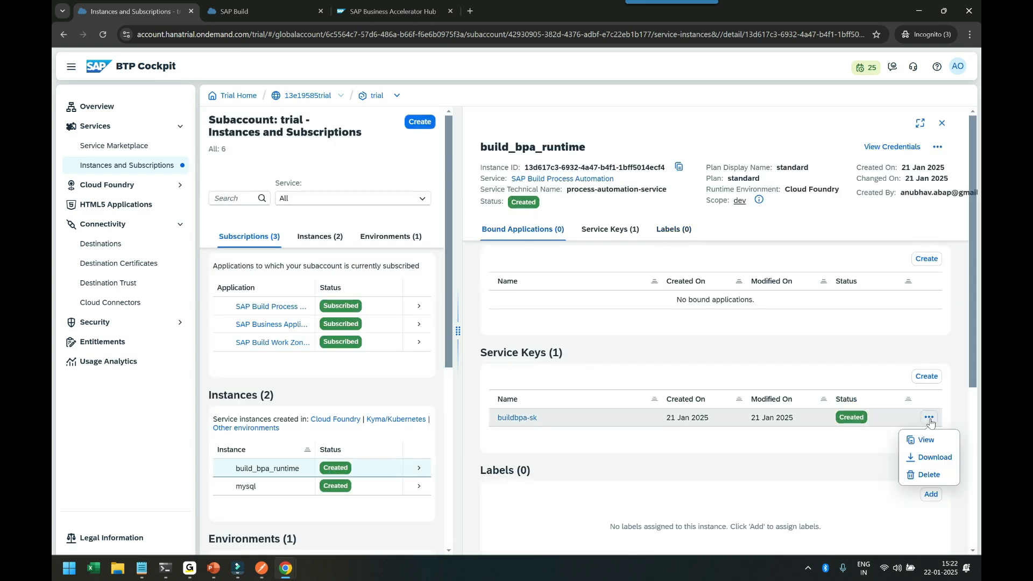
left_click(925, 439)
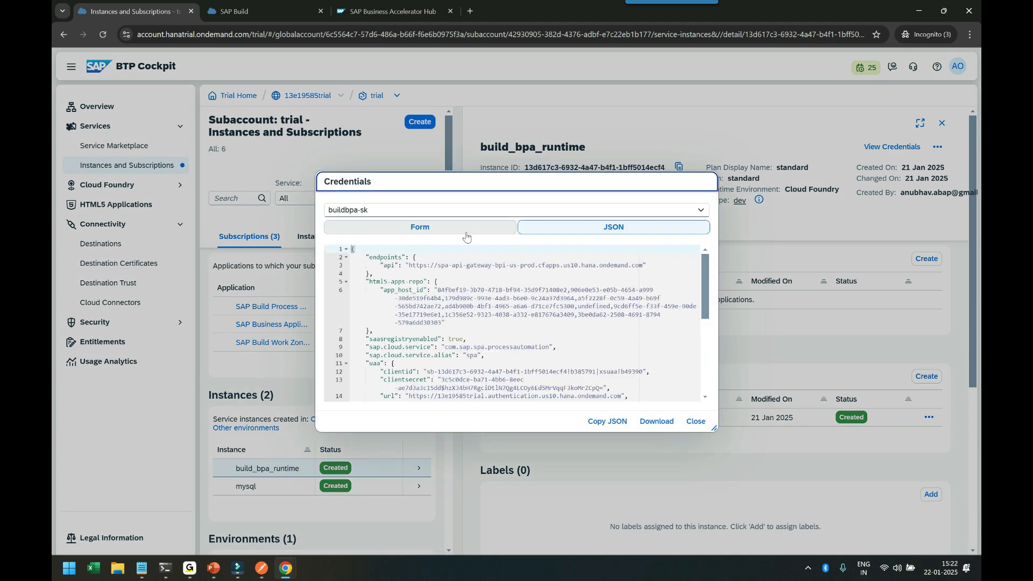
left_click(420, 227)
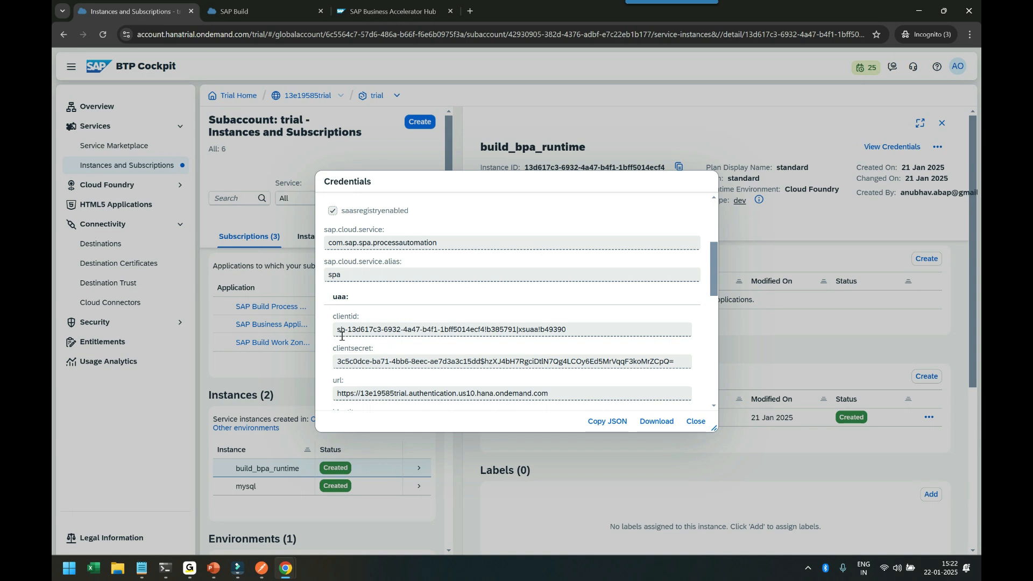
scroll("down", 3)
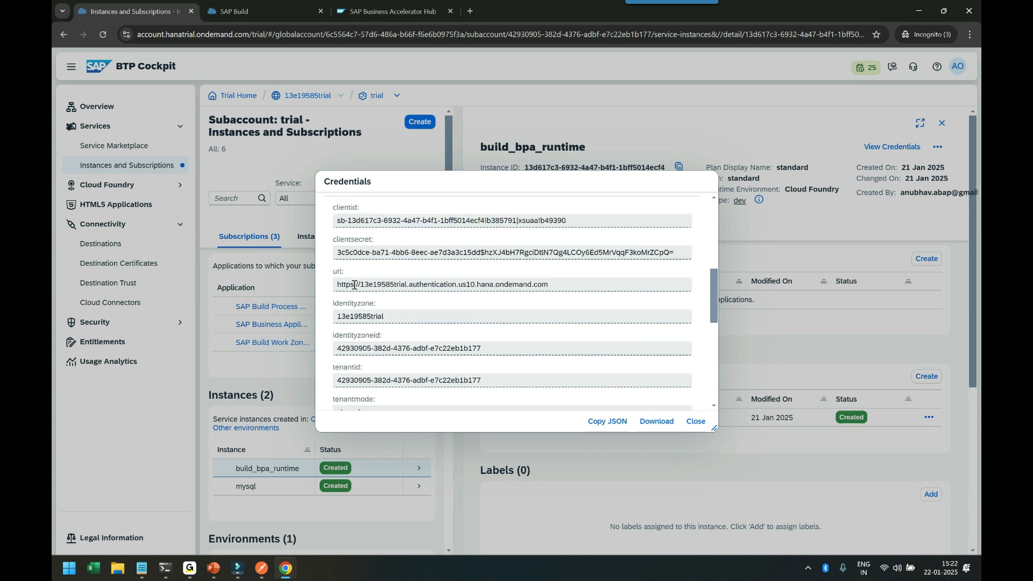
triple_click(462, 284)
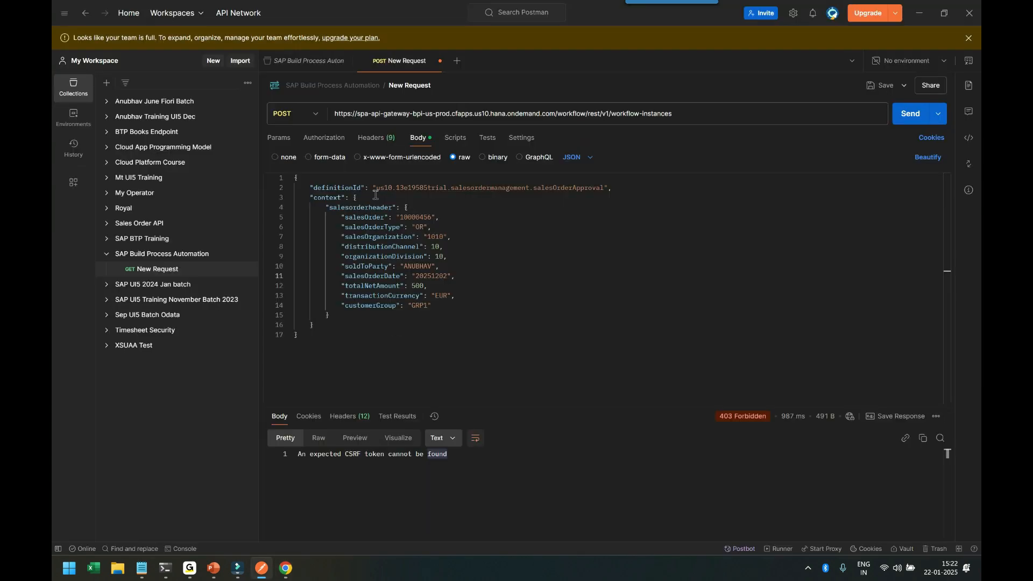
Set the request's authorization to OAuth 2.0 with token name Pushpa.
left_click(324, 137)
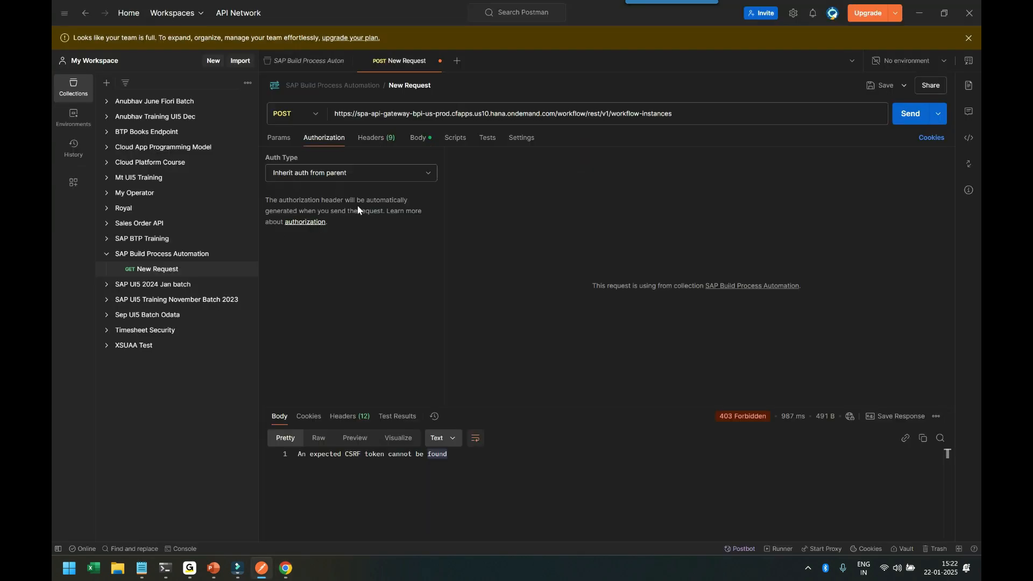
left_click(351, 172)
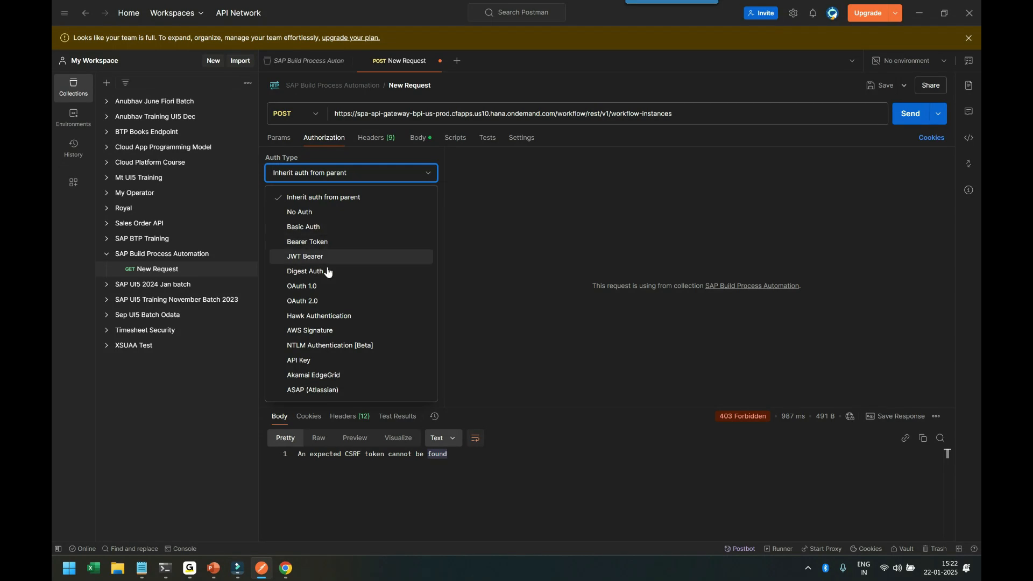
left_click(301, 300)
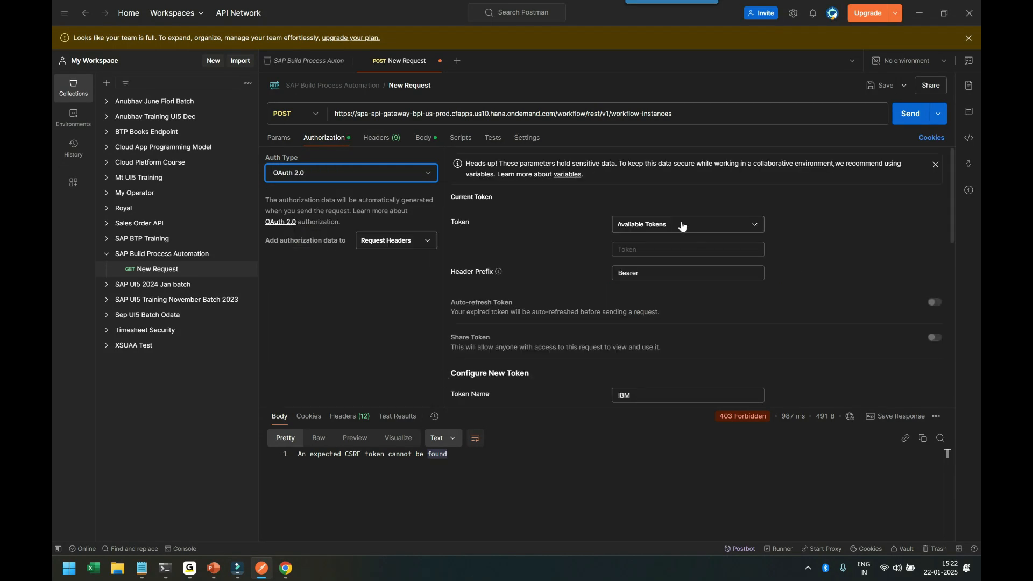
mouse_move(696, 270)
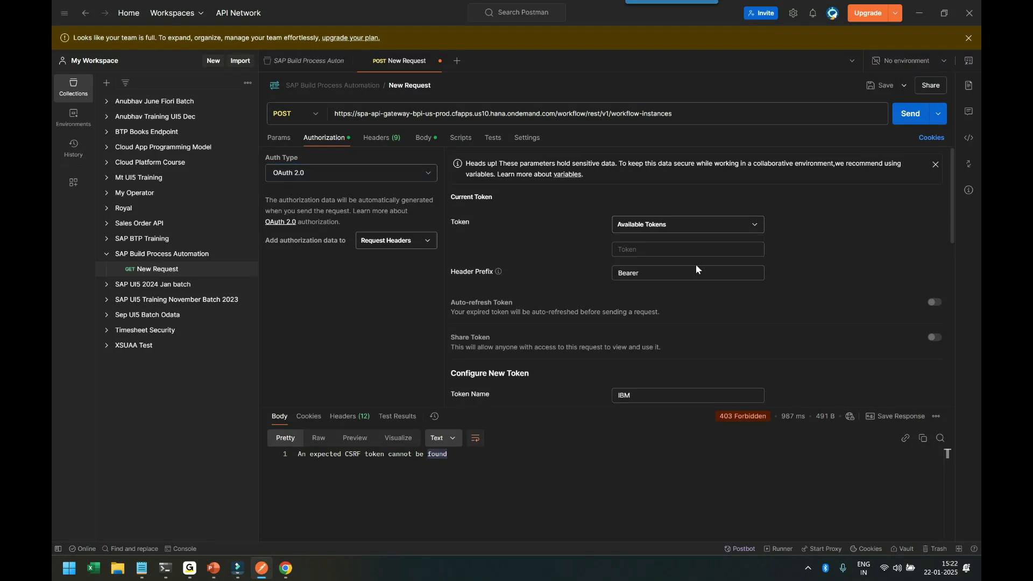
mouse_move(624, 281)
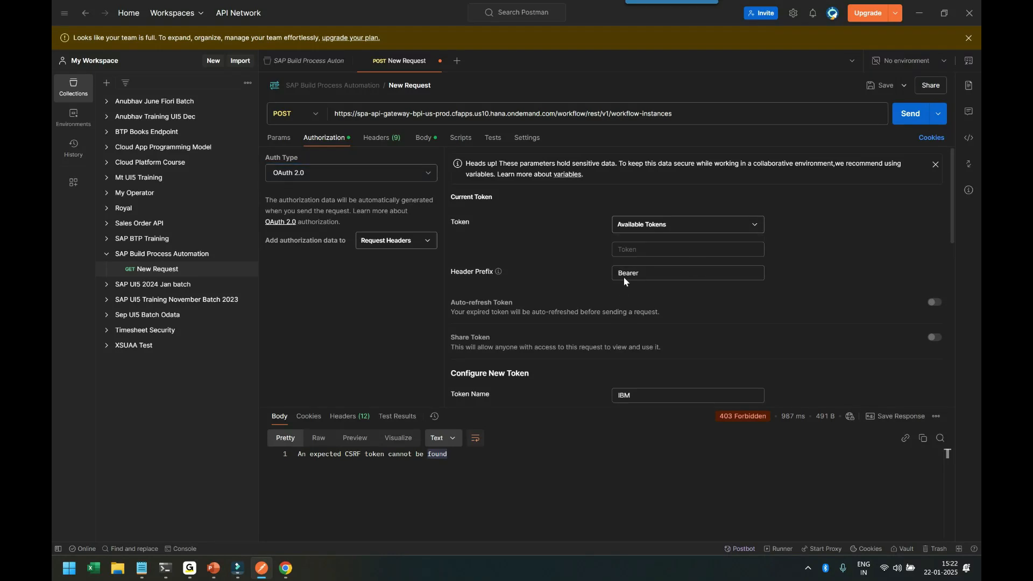
scroll("down", 3)
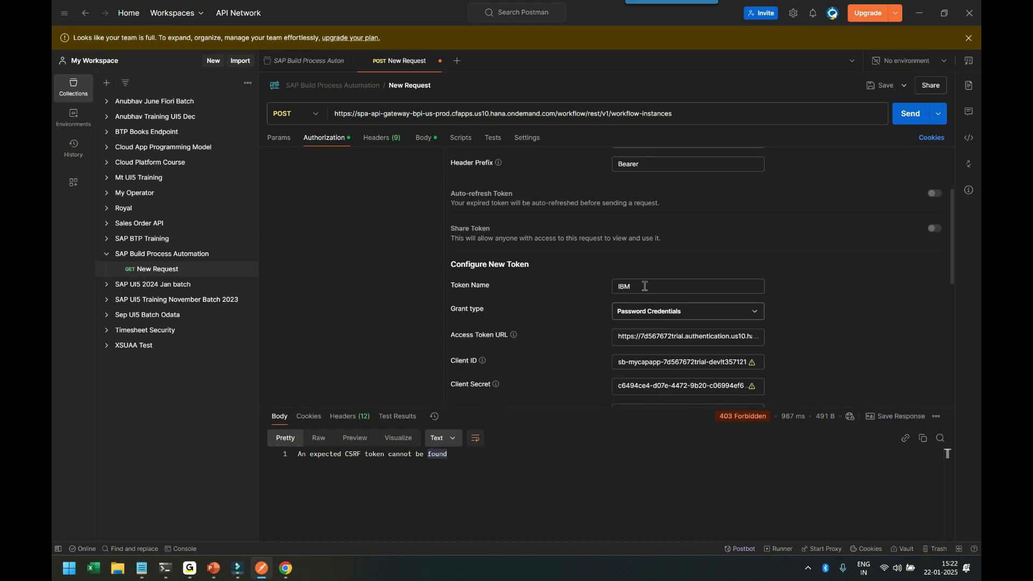
mouse_move(638, 287)
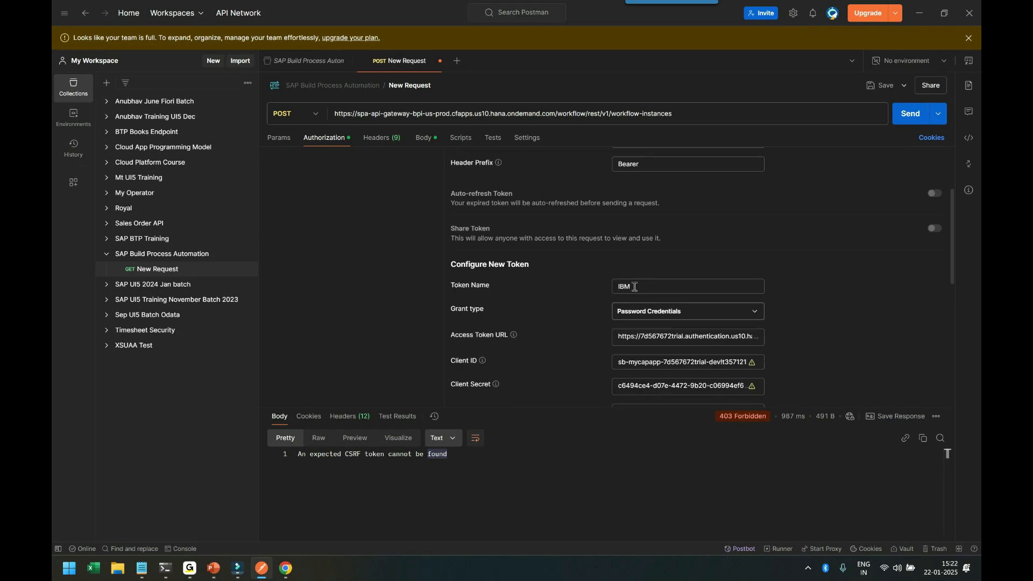
type("Pushpa")
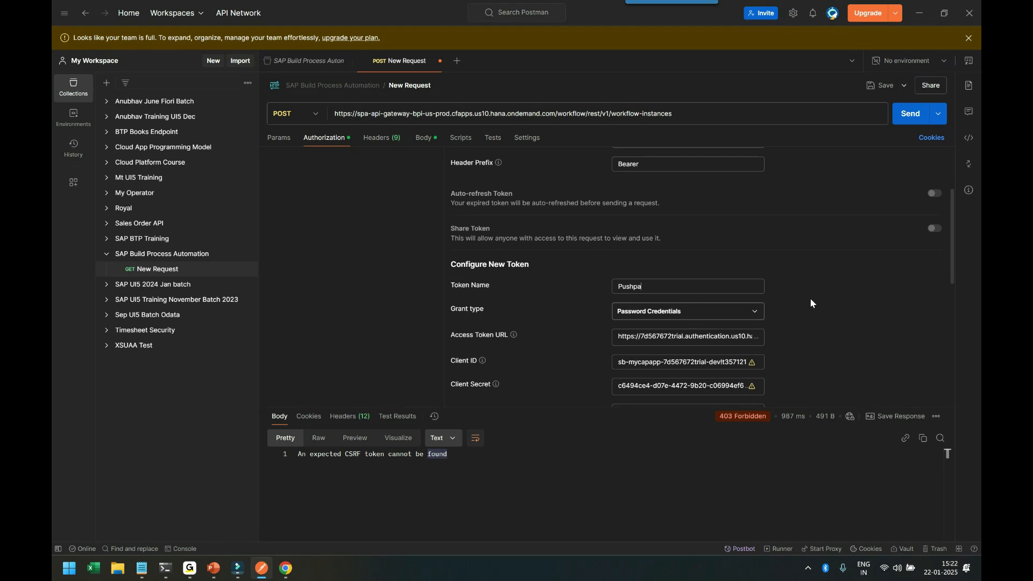
Use Password Credentials grant type with the UAA URL plus oauth/ as access token URL.
left_click(687, 310)
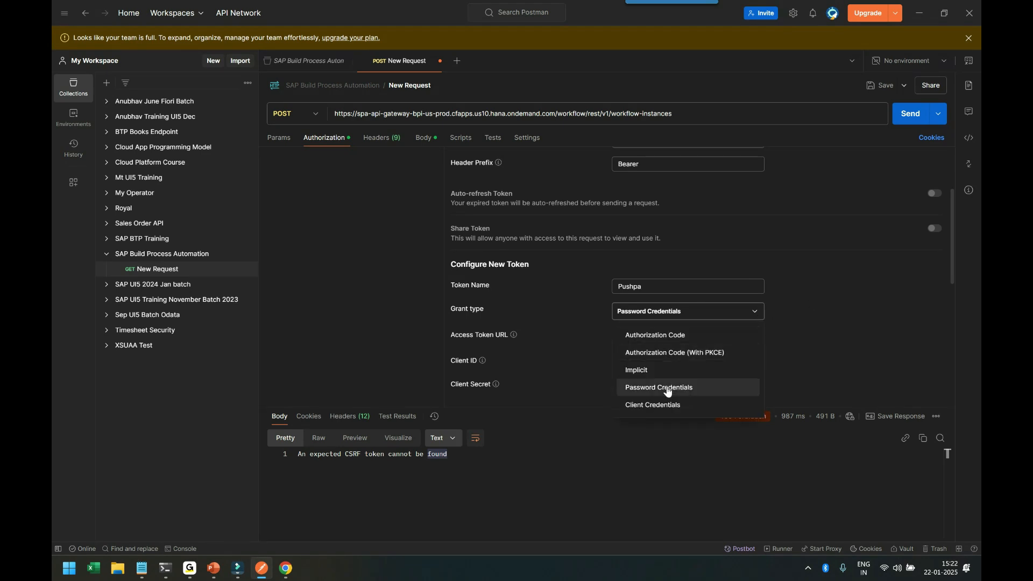
left_click(659, 386)
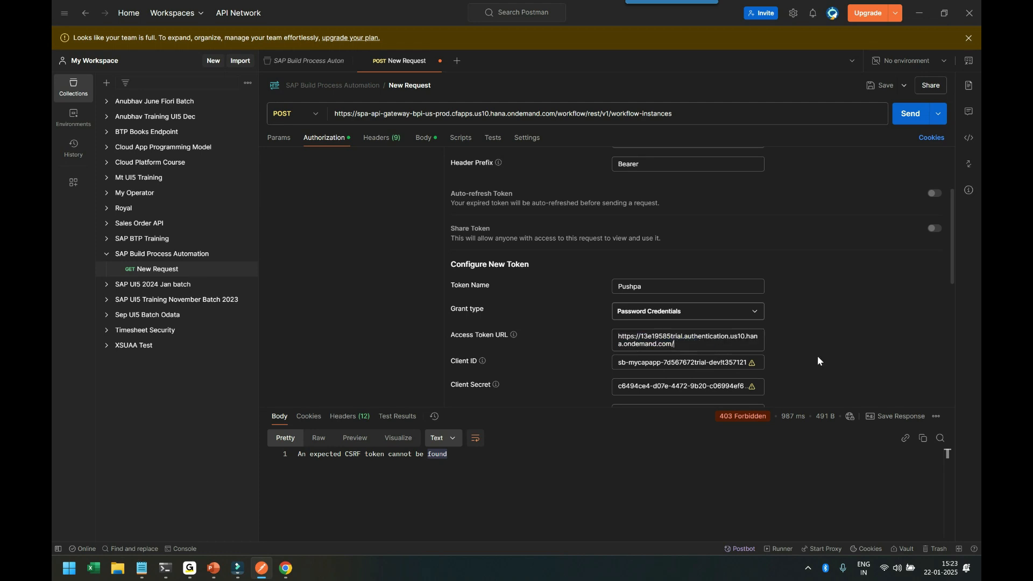
type("oauth/")
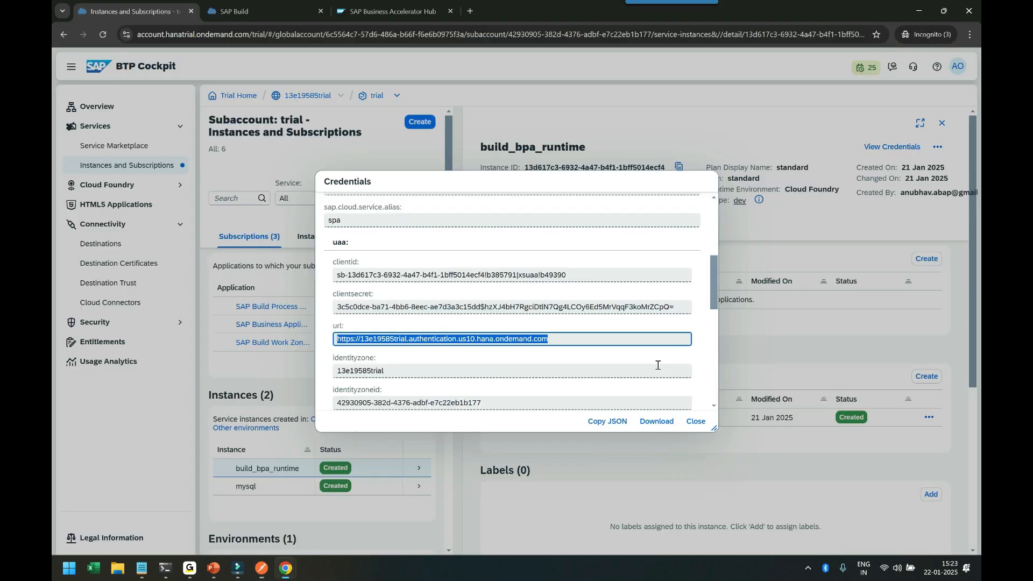
Select the client ID value from the buildbpa-sk service key credentials.
scroll("down", 3)
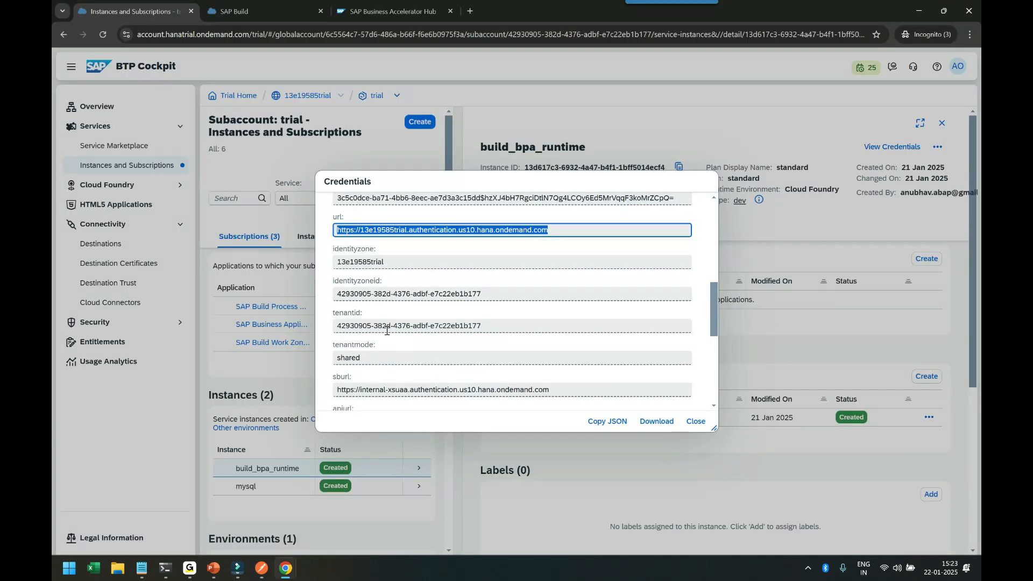
scroll("down", 3)
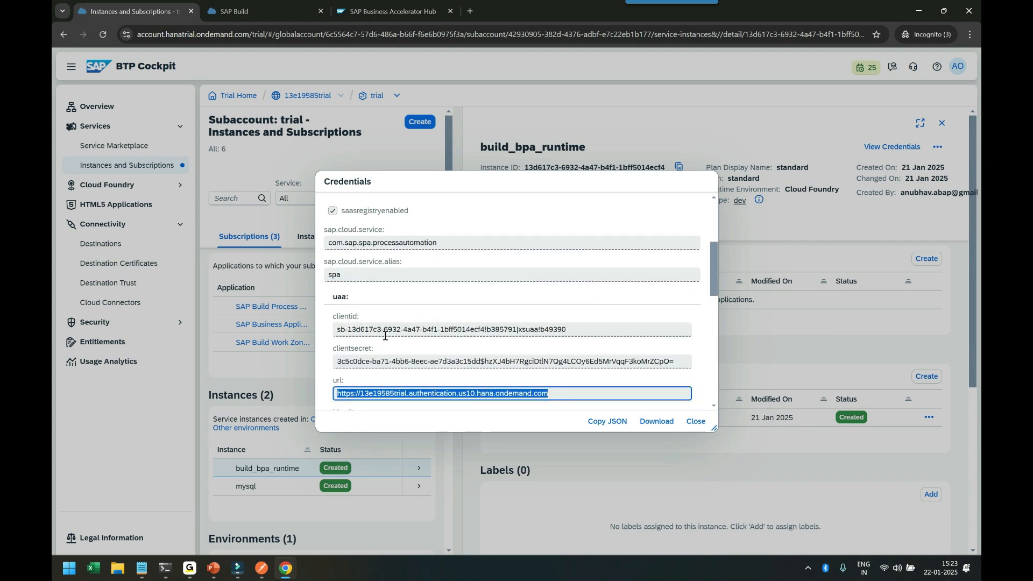
left_click(448, 329)
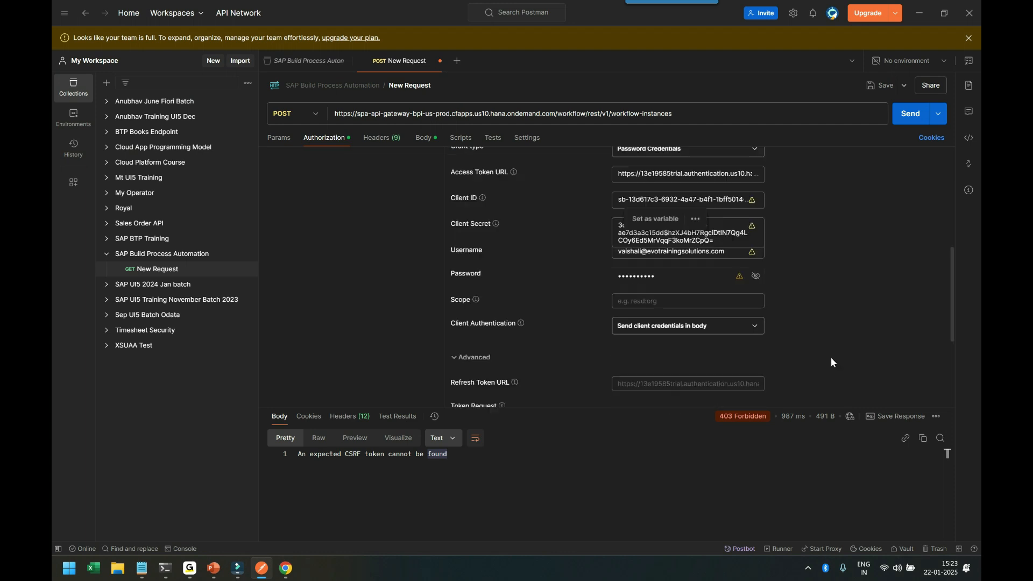
scroll("down", 3)
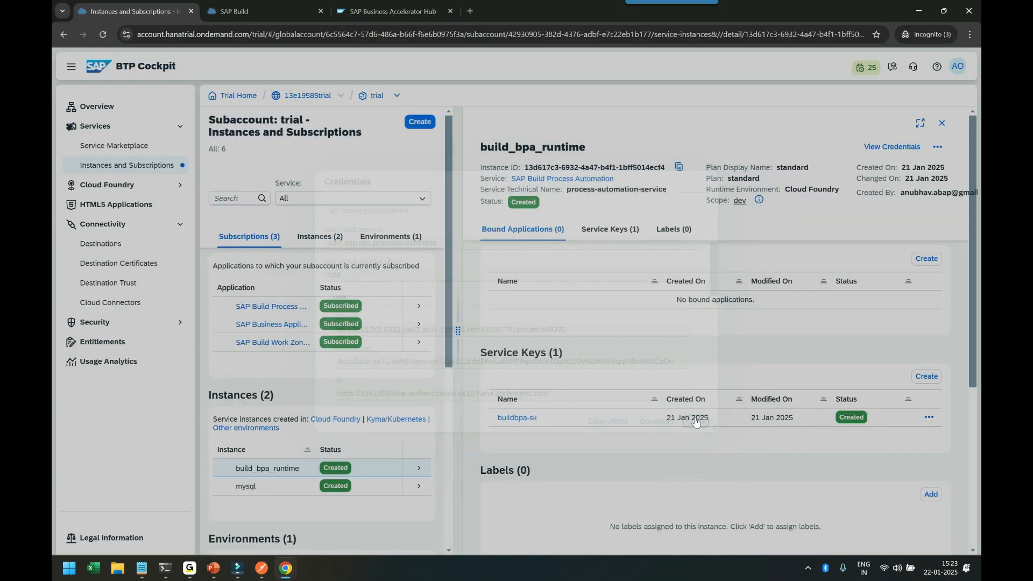
left_click(958, 65)
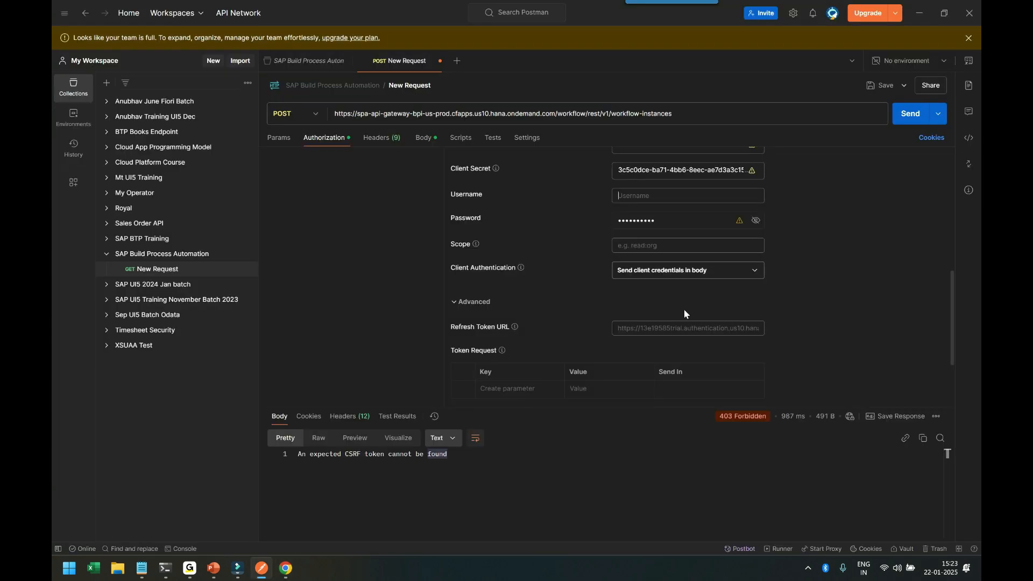
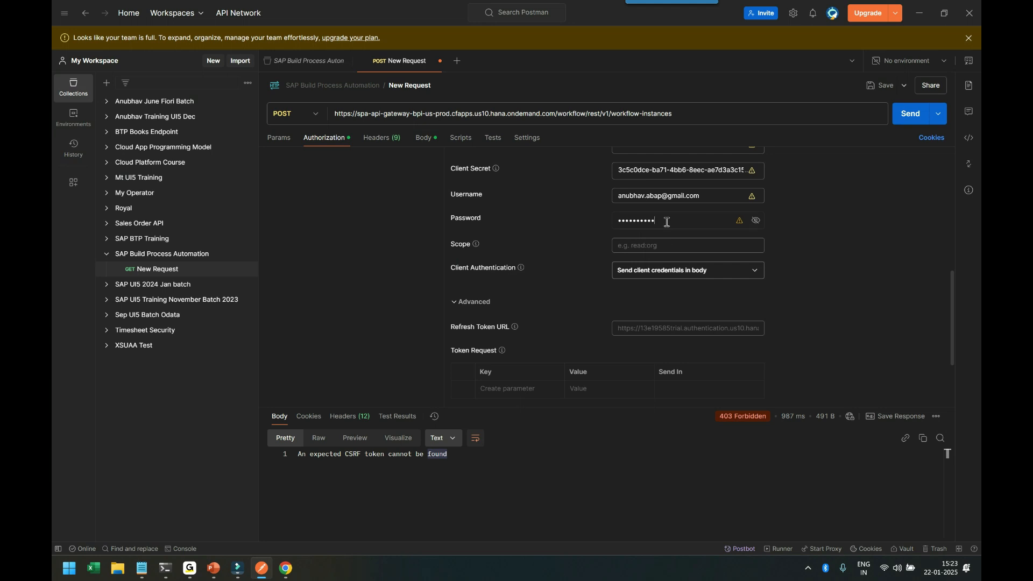
double_click(636, 220)
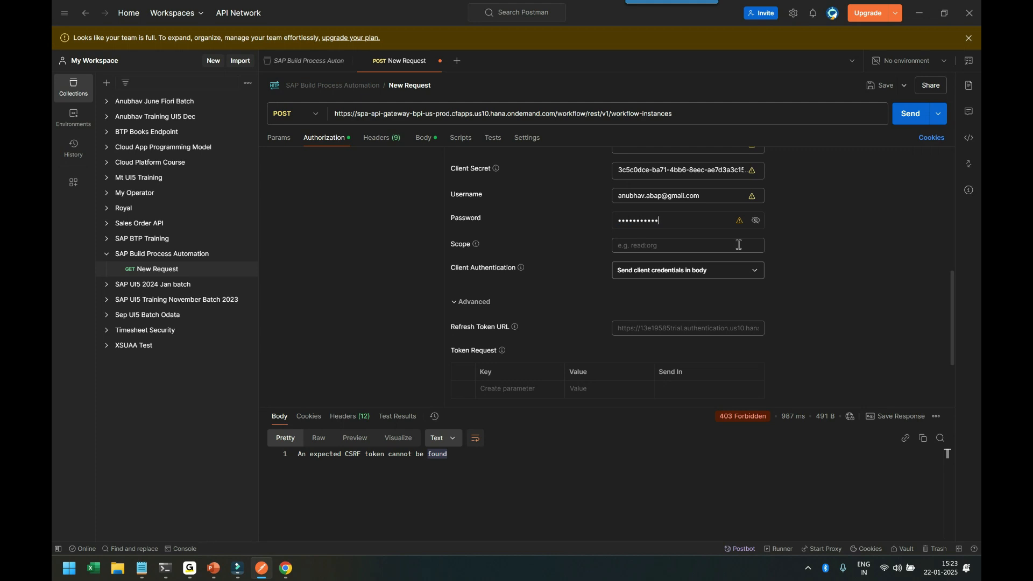
mouse_move(676, 281)
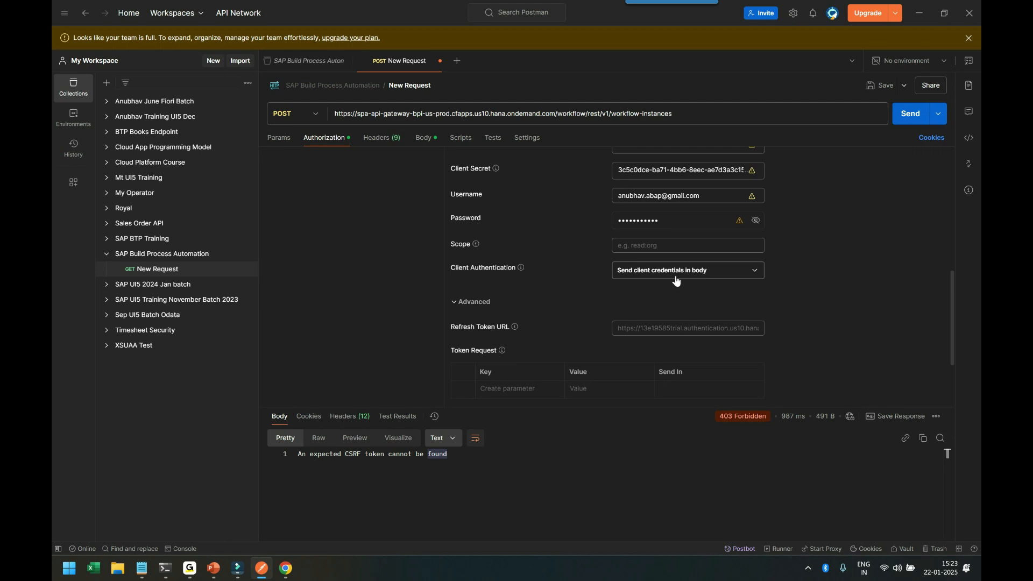
scroll("down", 3)
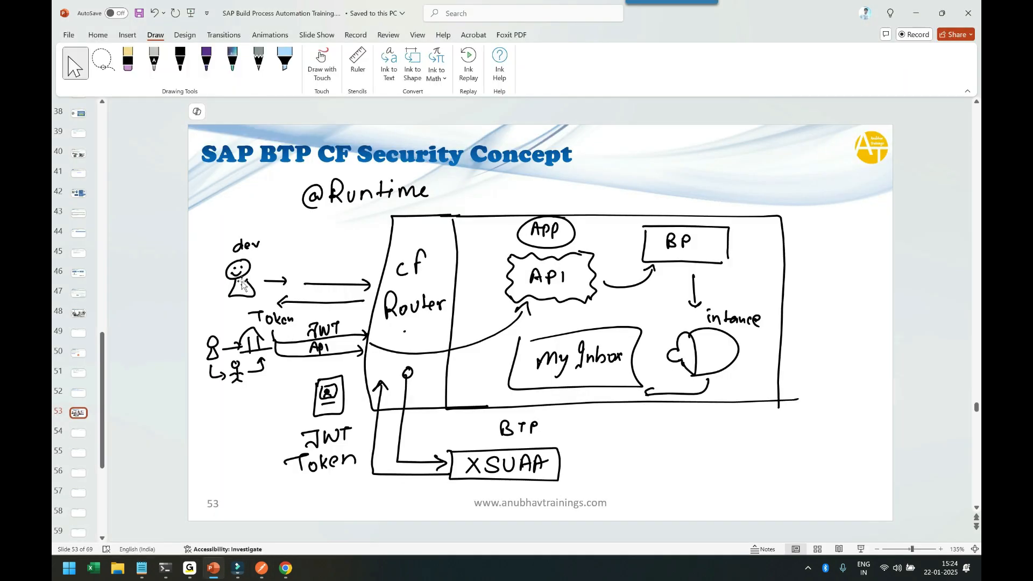
mouse_move(246, 304)
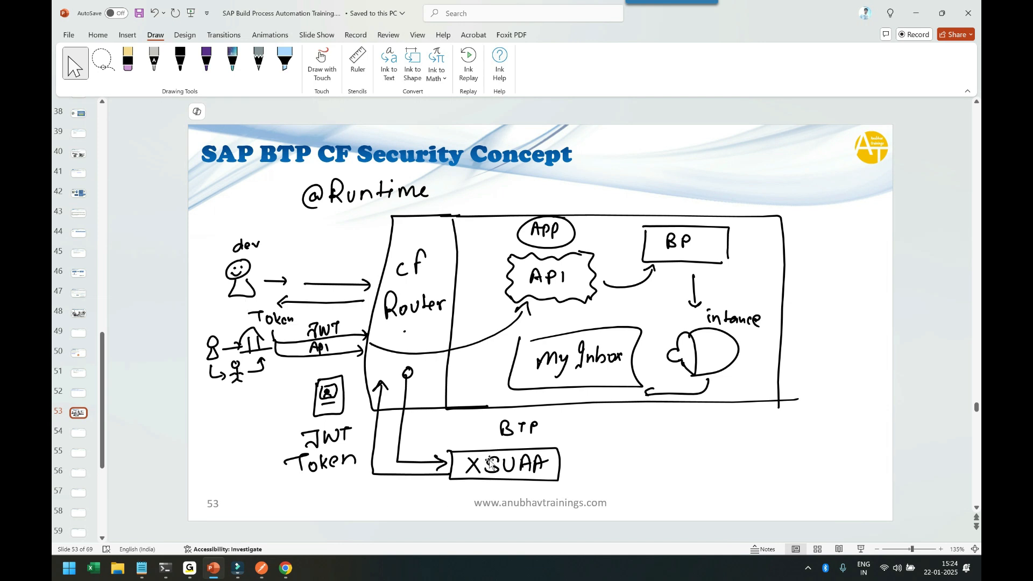
mouse_move(377, 385)
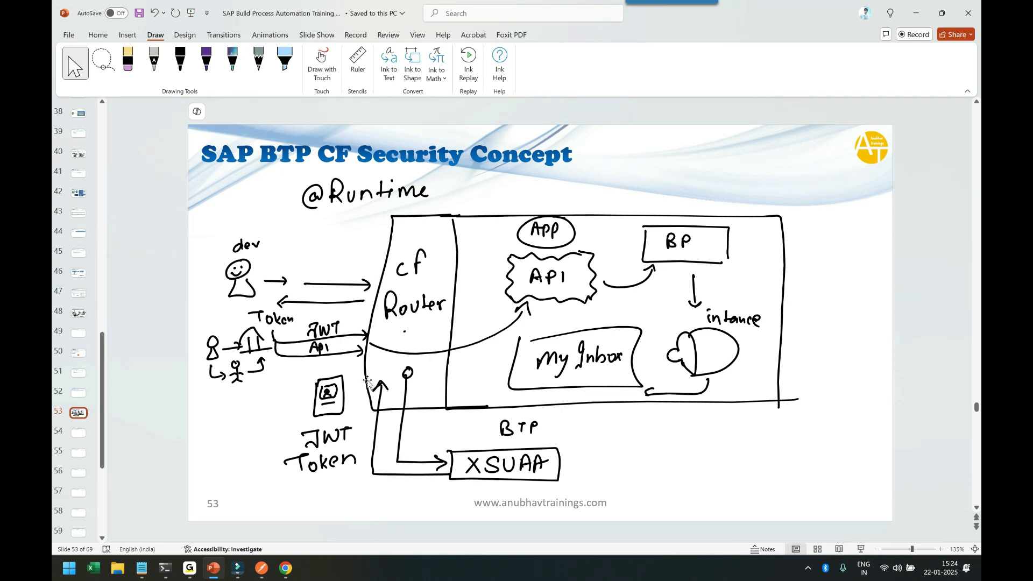
mouse_move(345, 336)
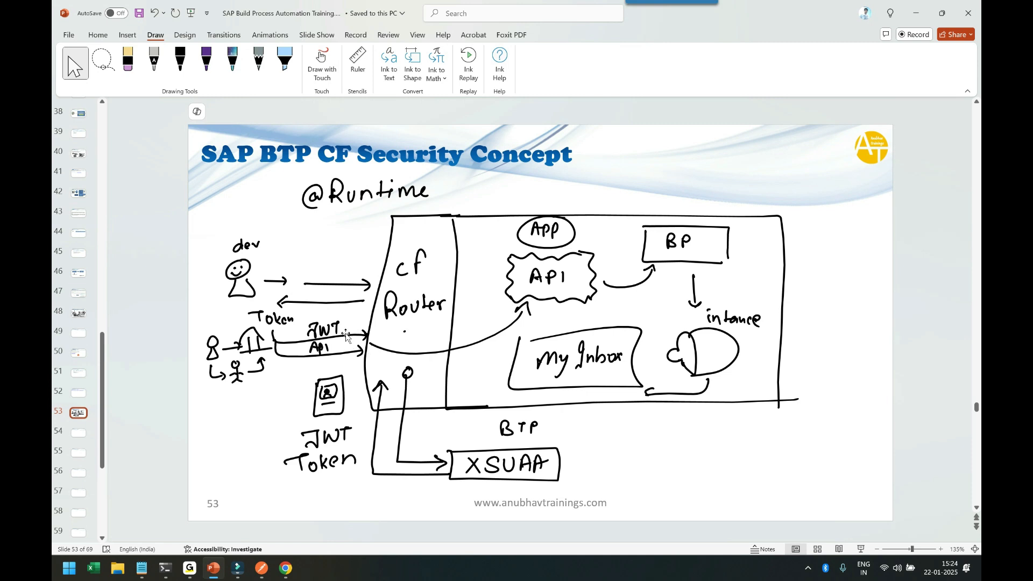
mouse_move(471, 345)
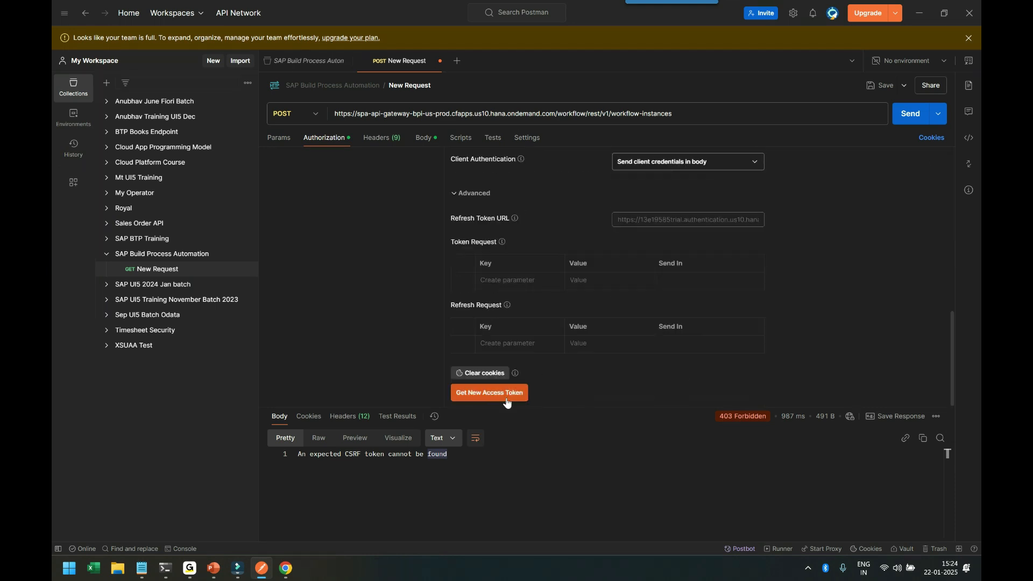
Get a new OAuth access token 'Pushpa', use it for the request, and return to the JSON body.
left_click(489, 391)
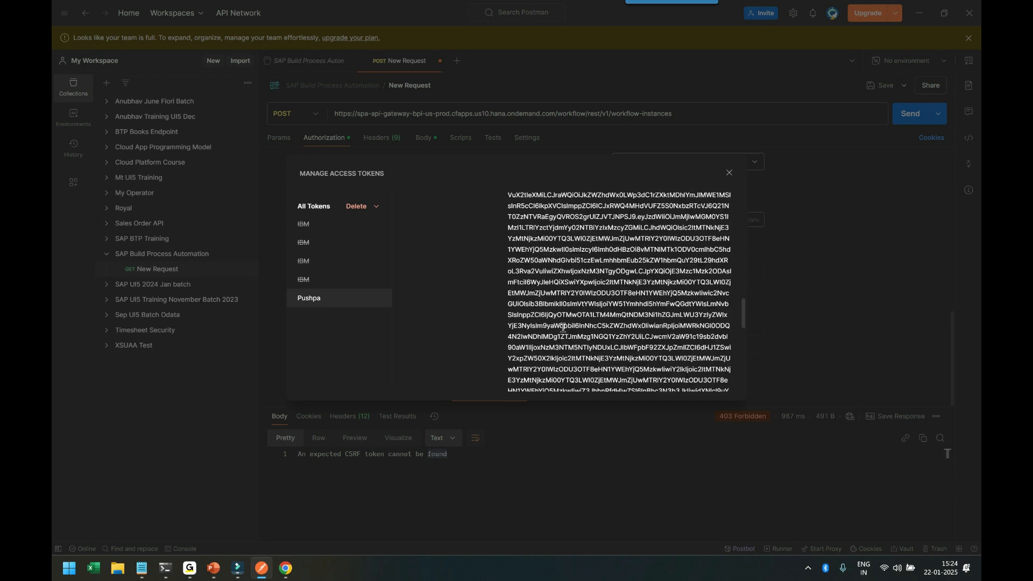
left_click(309, 298)
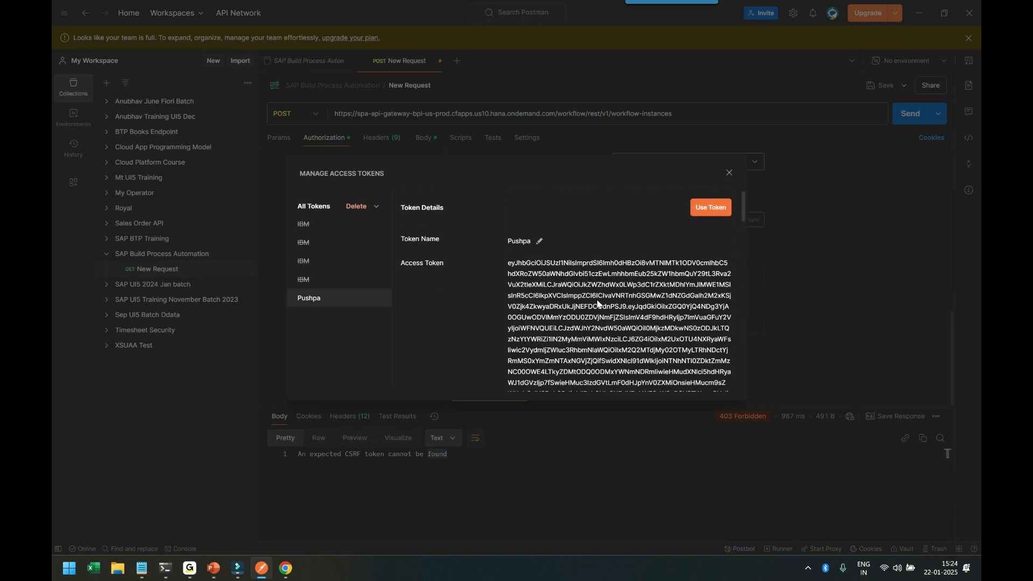
left_click(710, 207)
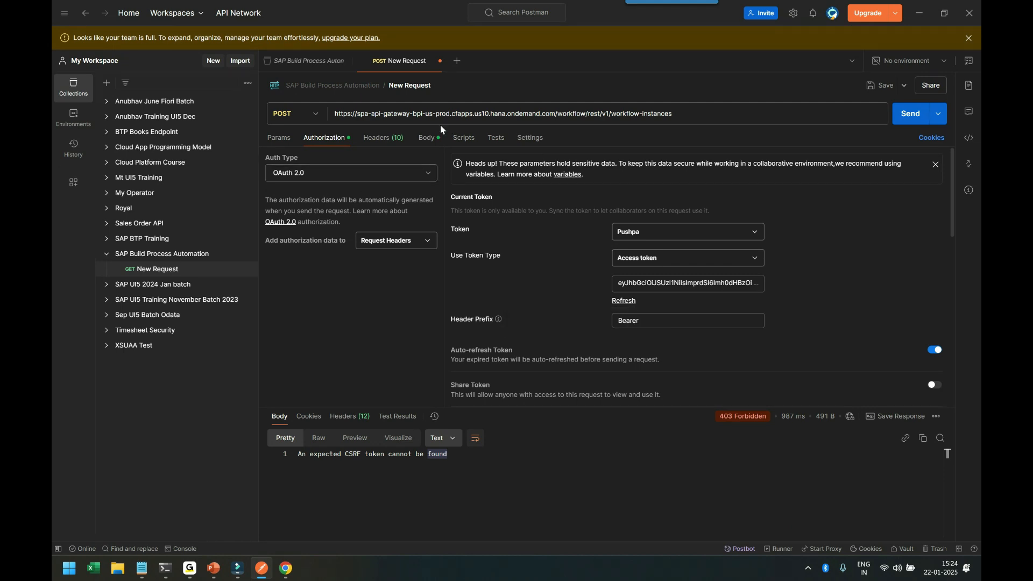
mouse_move(565, 123)
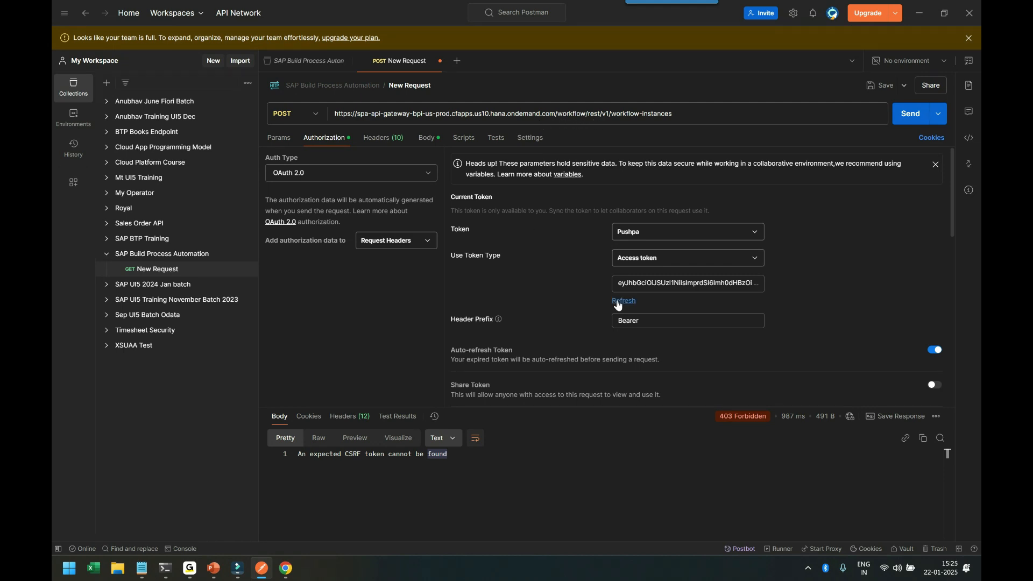
mouse_move(663, 341)
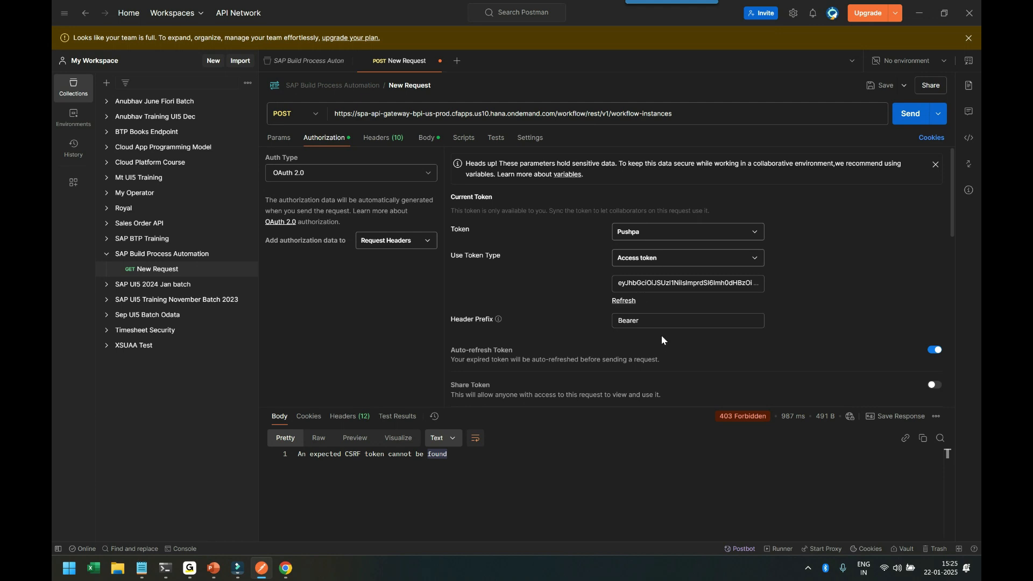
scroll("down", 3)
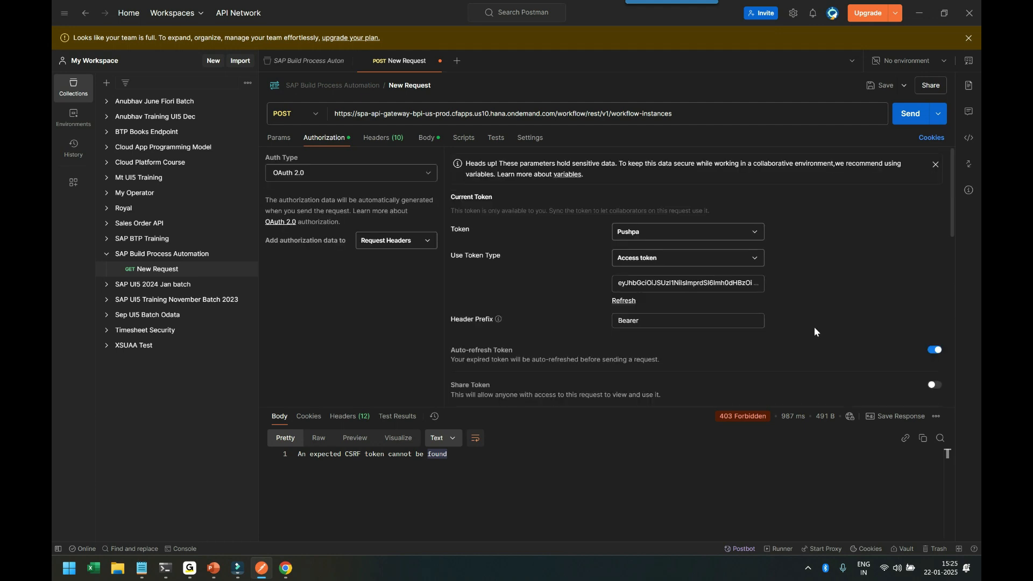
left_click(426, 138)
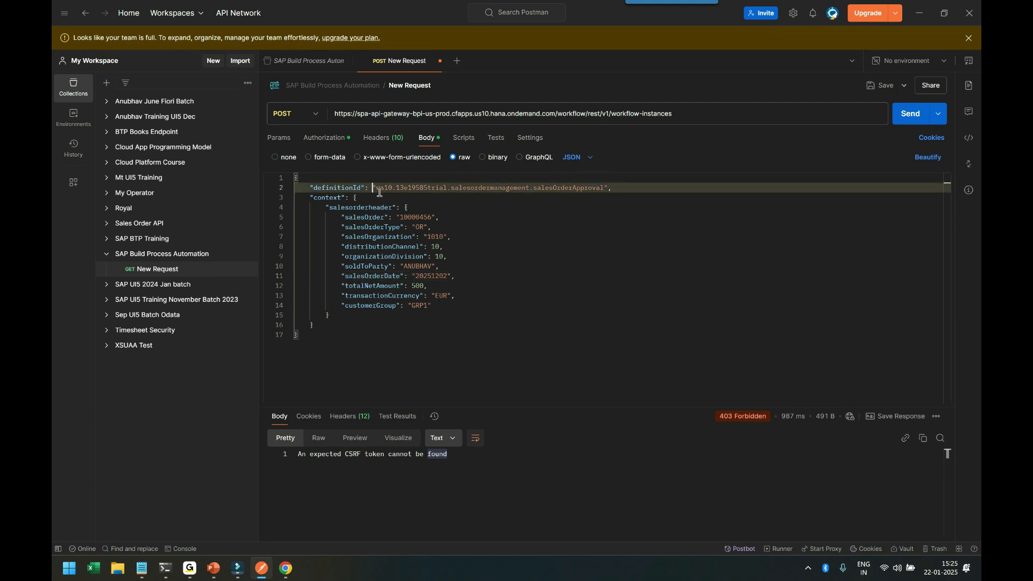
left_click_drag(374, 187, 602, 188)
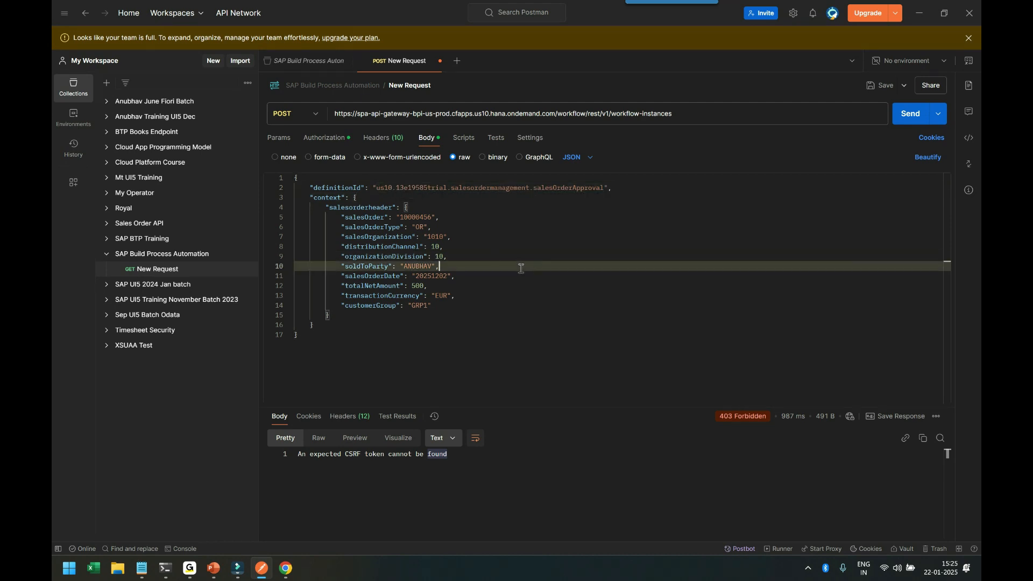
double_click(419, 187)
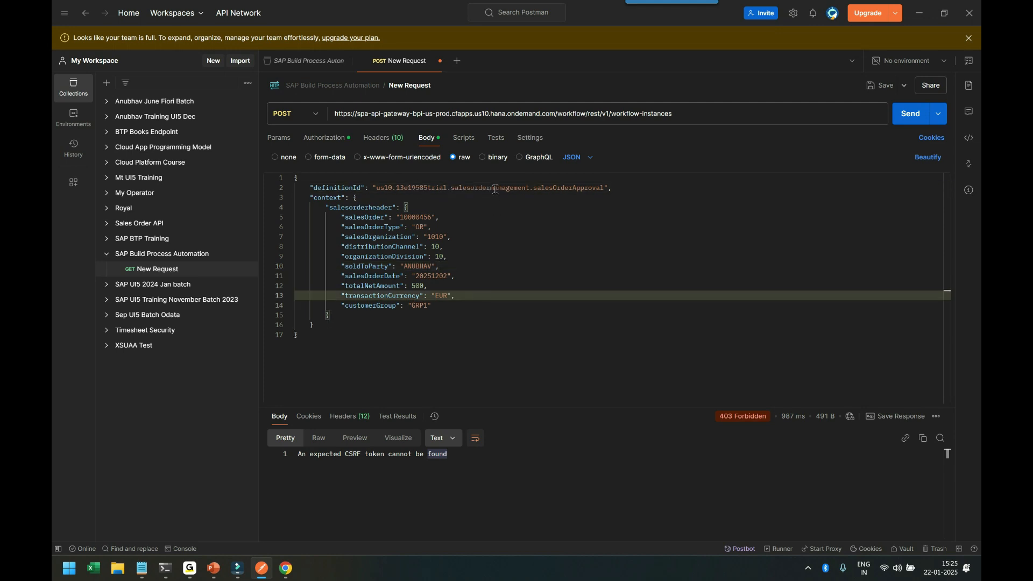
double_click(570, 188)
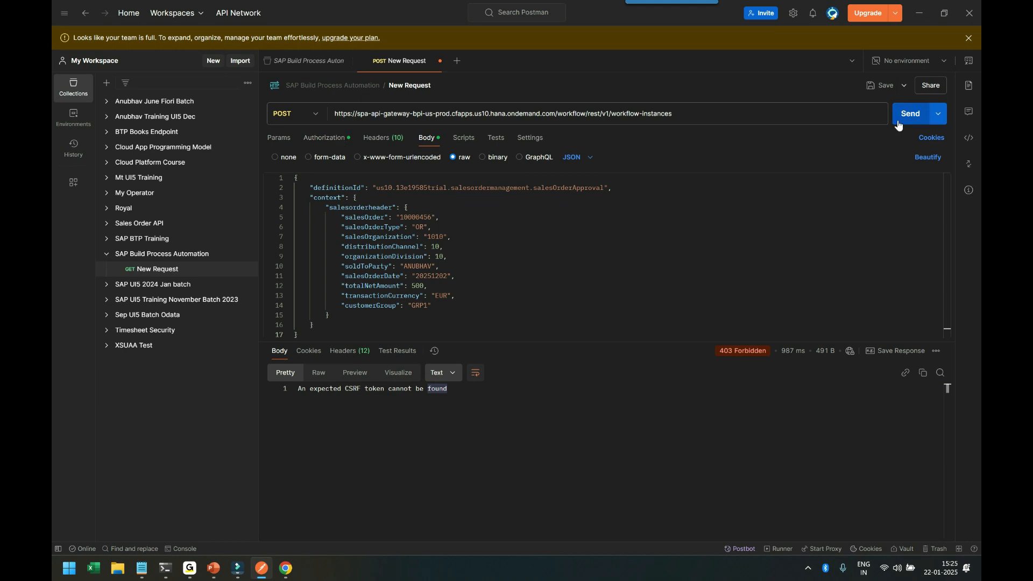
Issue another fresh Pushpa token after authentication, apply it to the request, and show the JSON body.
left_click(324, 138)
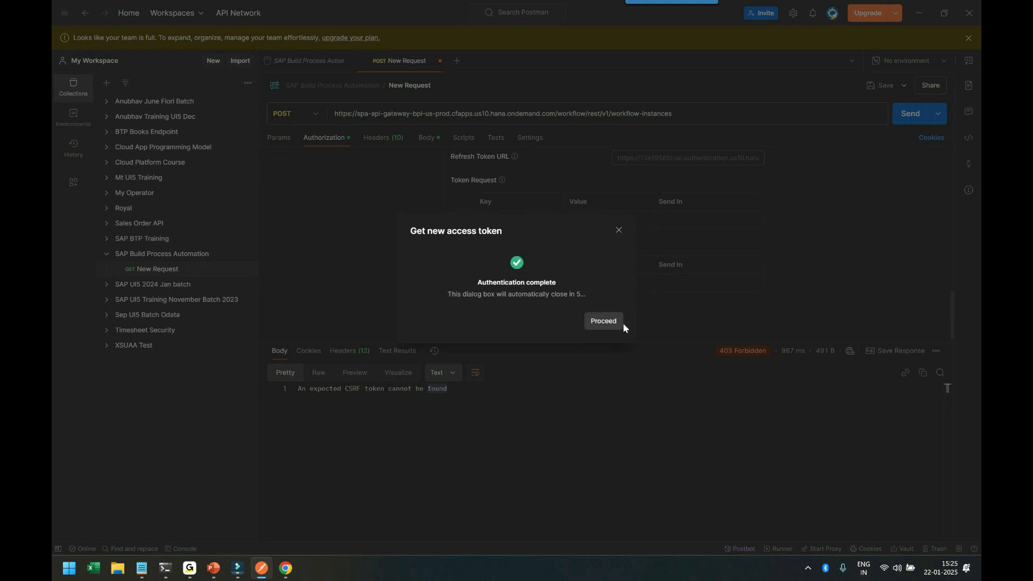
left_click(603, 321)
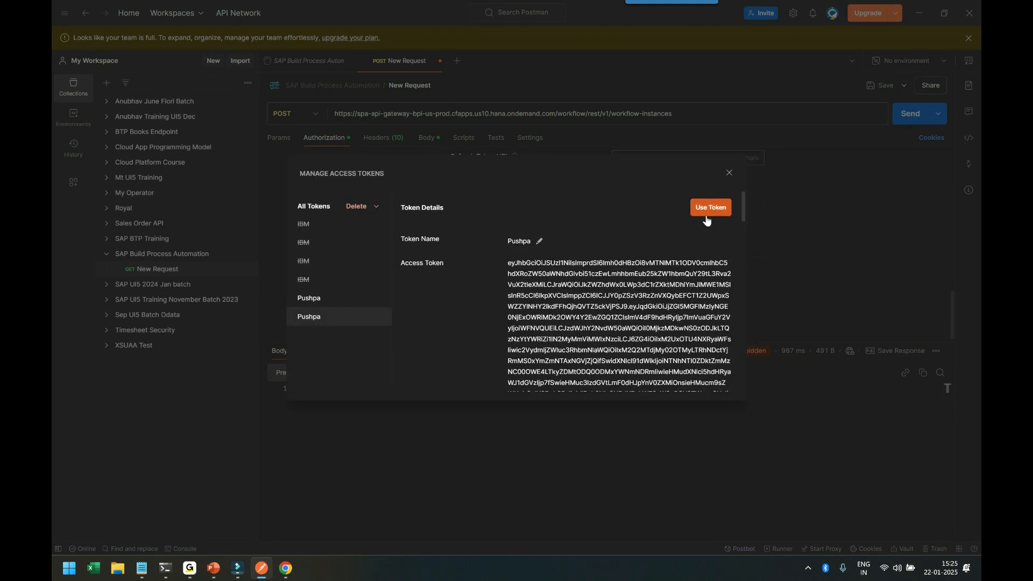
left_click(710, 207)
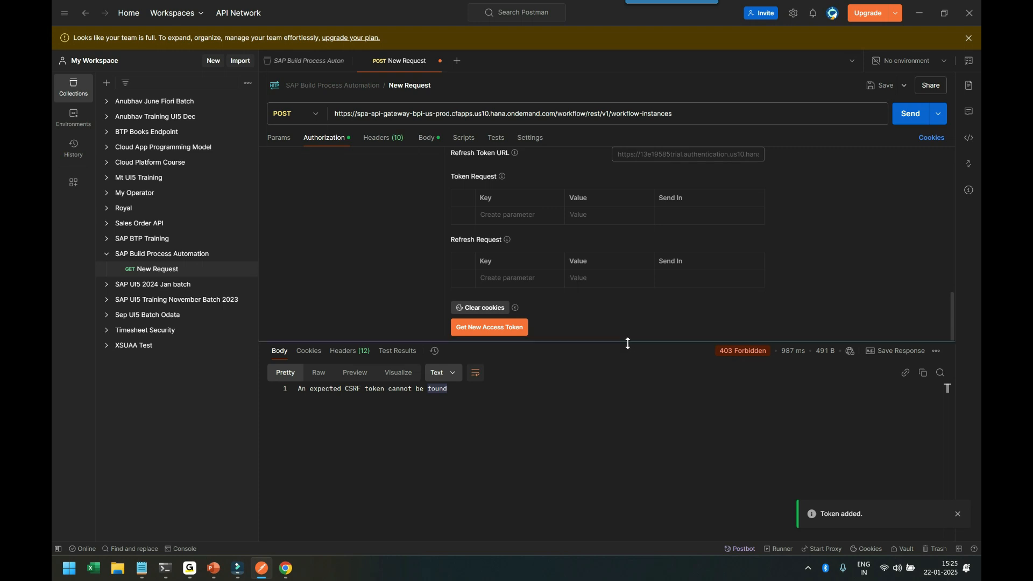
left_click(488, 327)
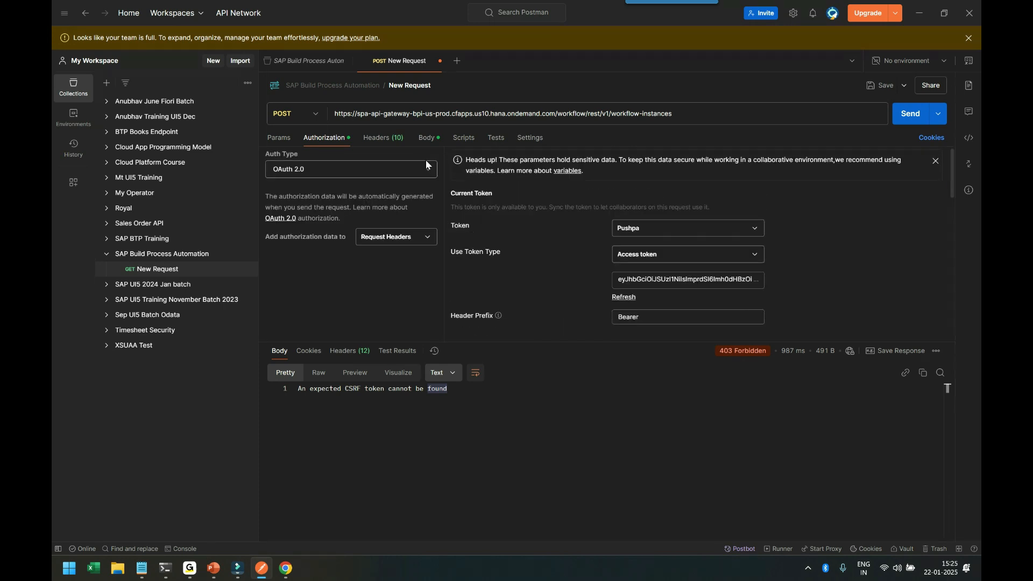
left_click(426, 138)
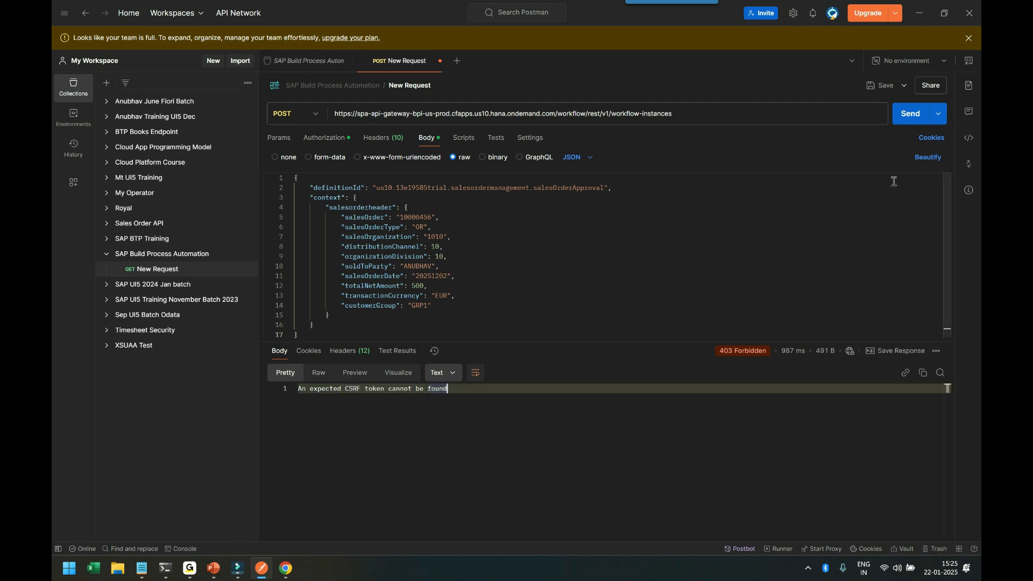
Resend the workflow-instances request and review the schema validation error on salesOrderDate.
left_click(910, 113)
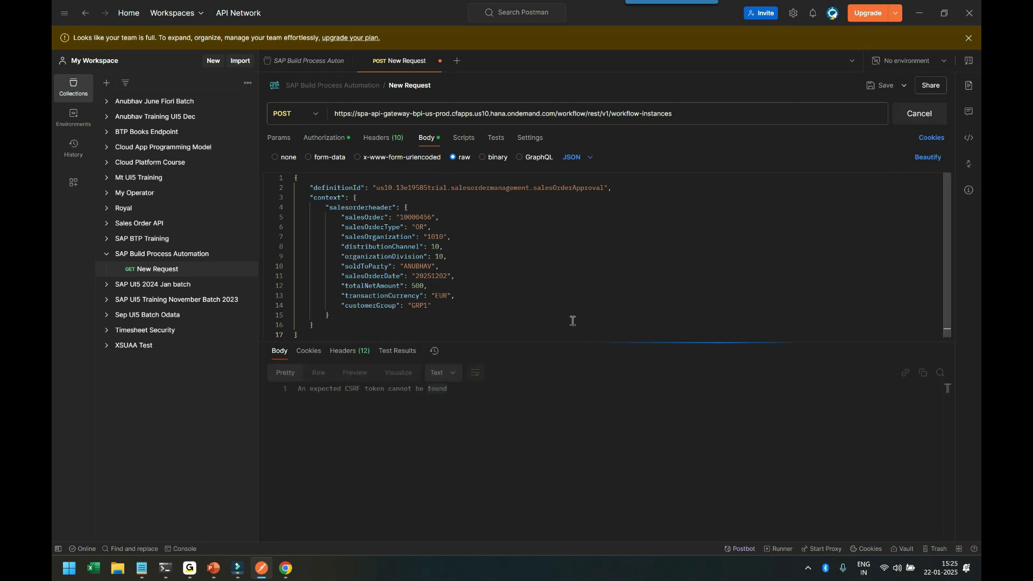
left_click(910, 113)
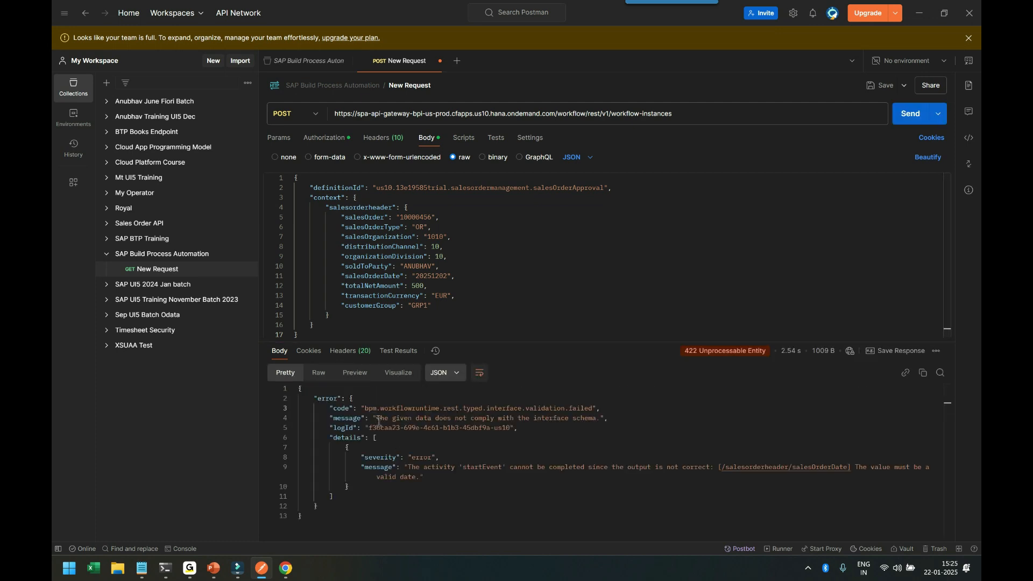
left_click_drag(377, 419, 596, 419)
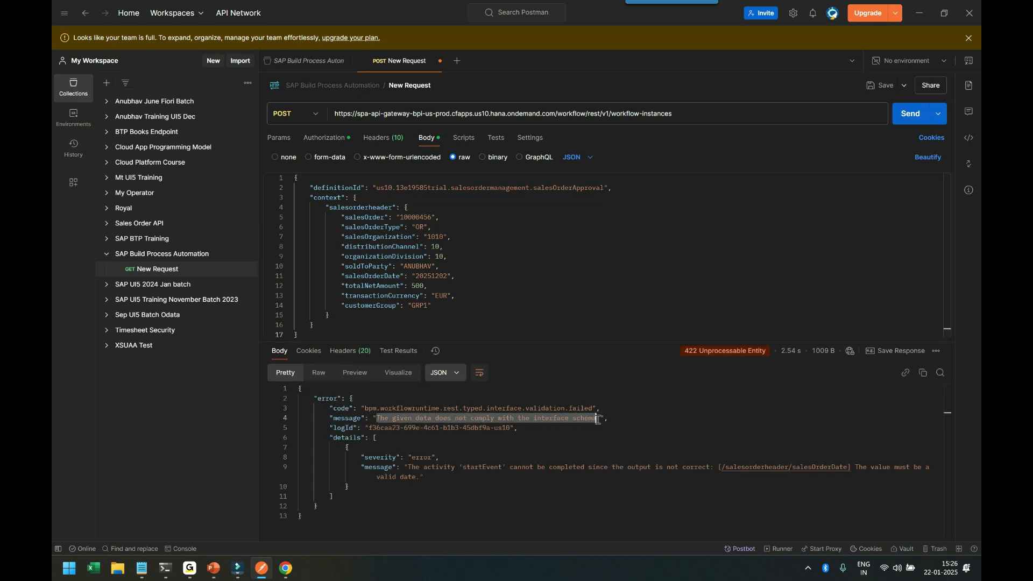
left_click(438, 458)
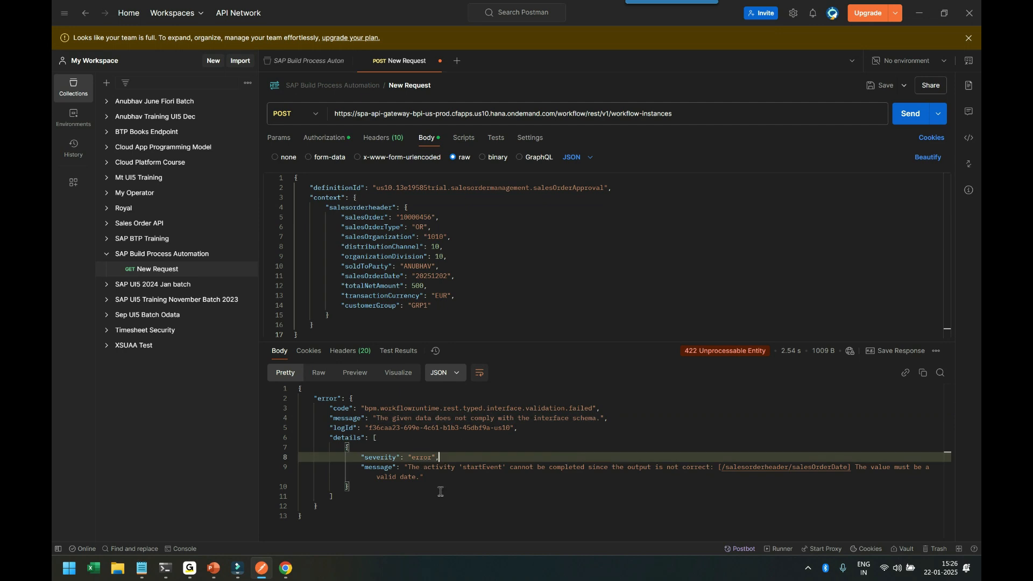
double_click(484, 467)
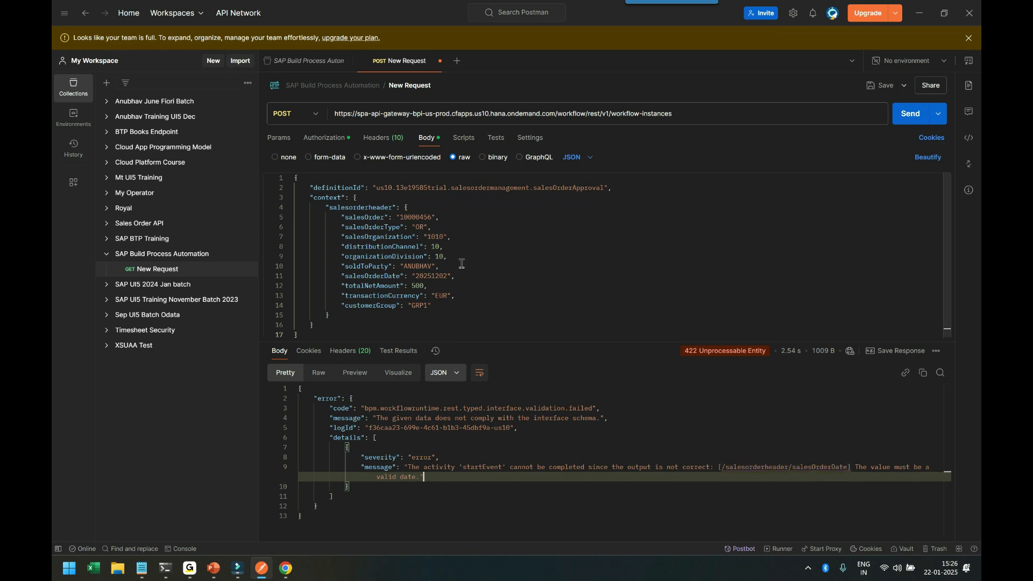
Correct salesOrderDate to "2025-12-02" and resend, receiving 201 Created with a RUNNING instance.
left_click(432, 275)
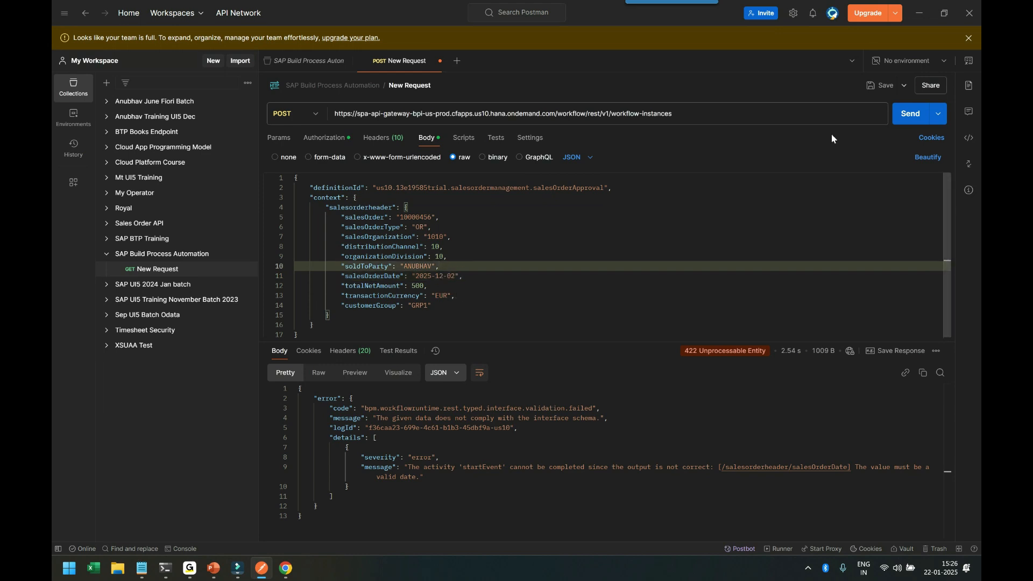
left_click(911, 113)
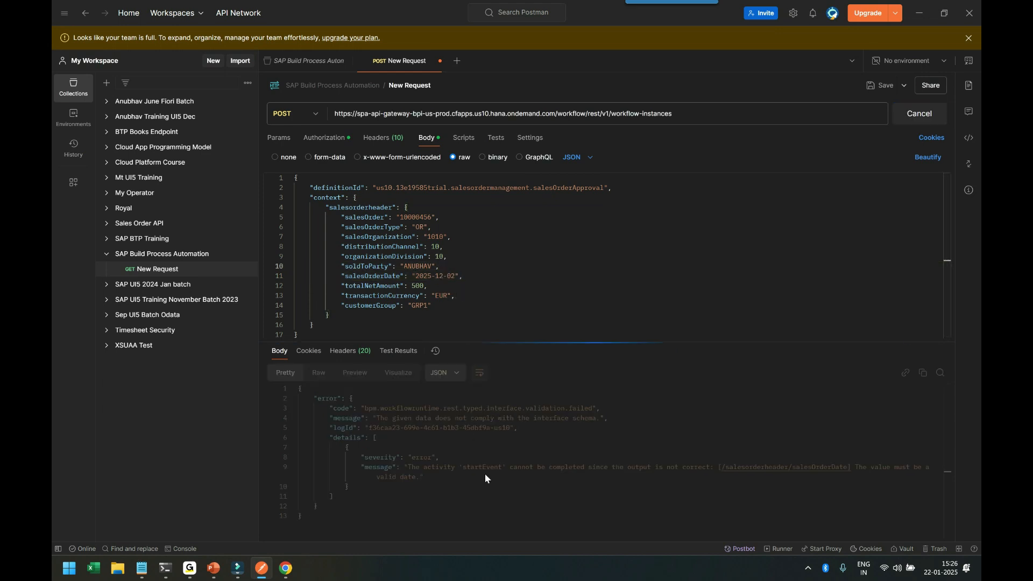
left_click(910, 113)
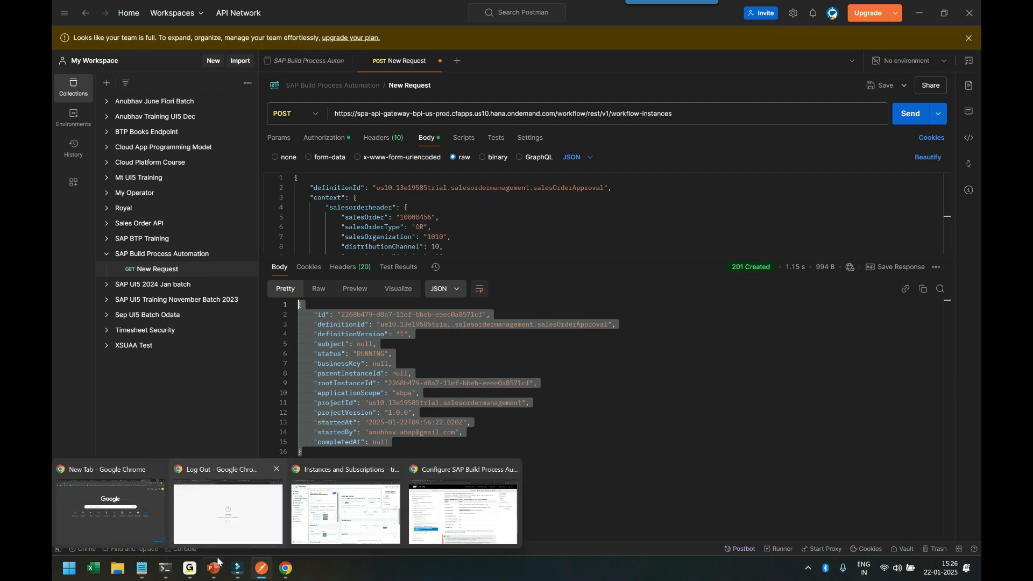
left_click(212, 567)
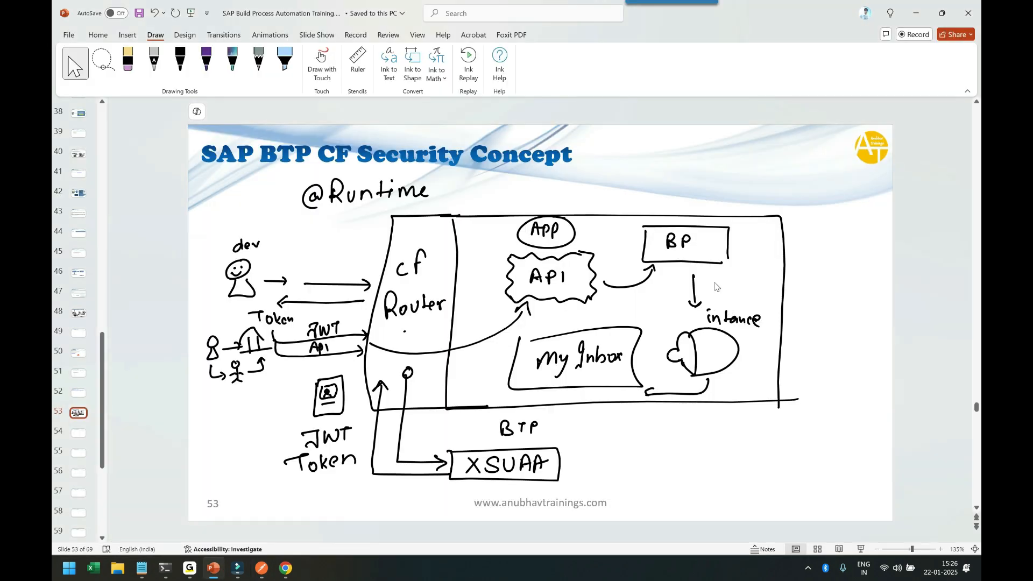
mouse_move(676, 382)
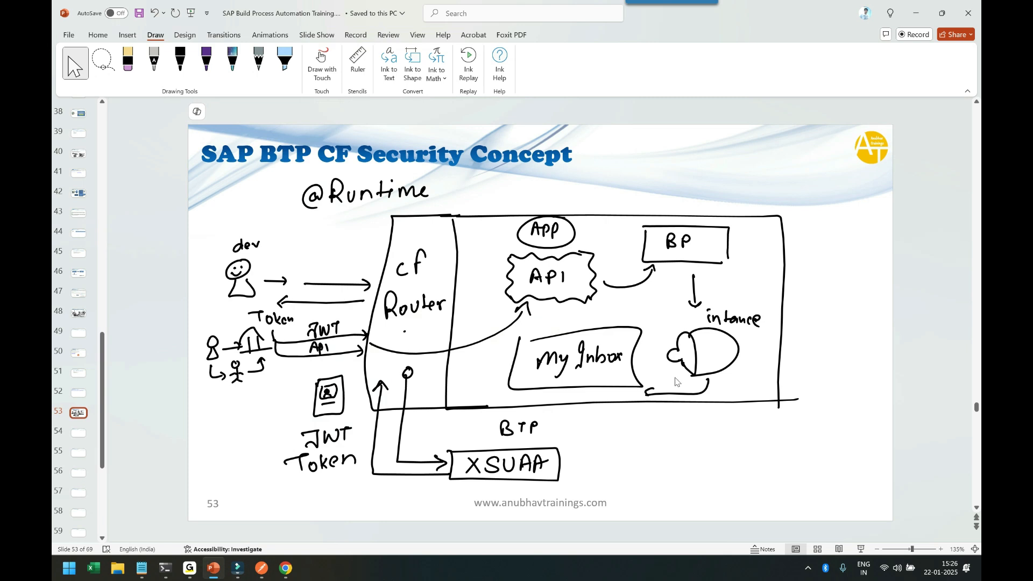
mouse_move(565, 371)
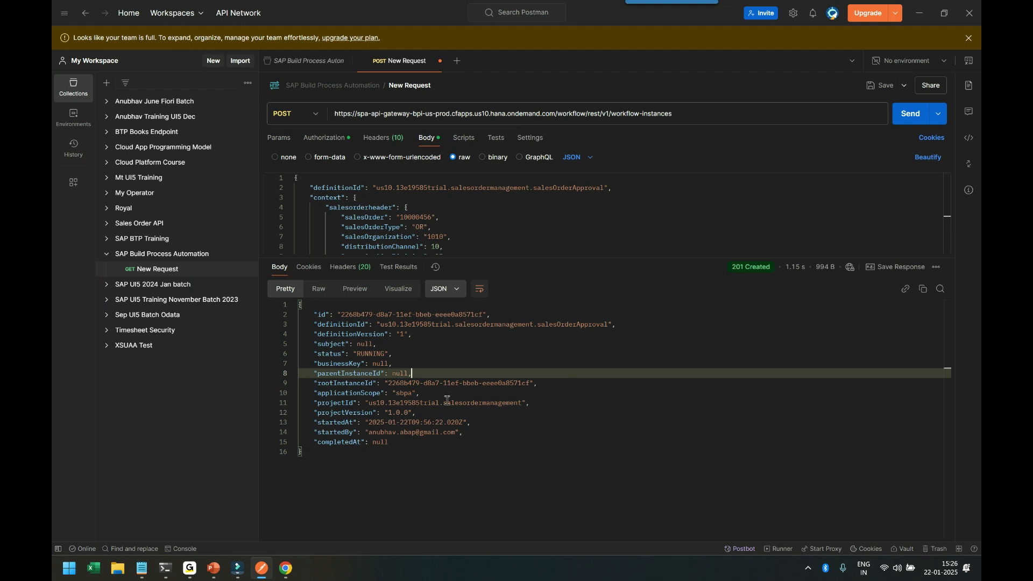
mouse_move(446, 397)
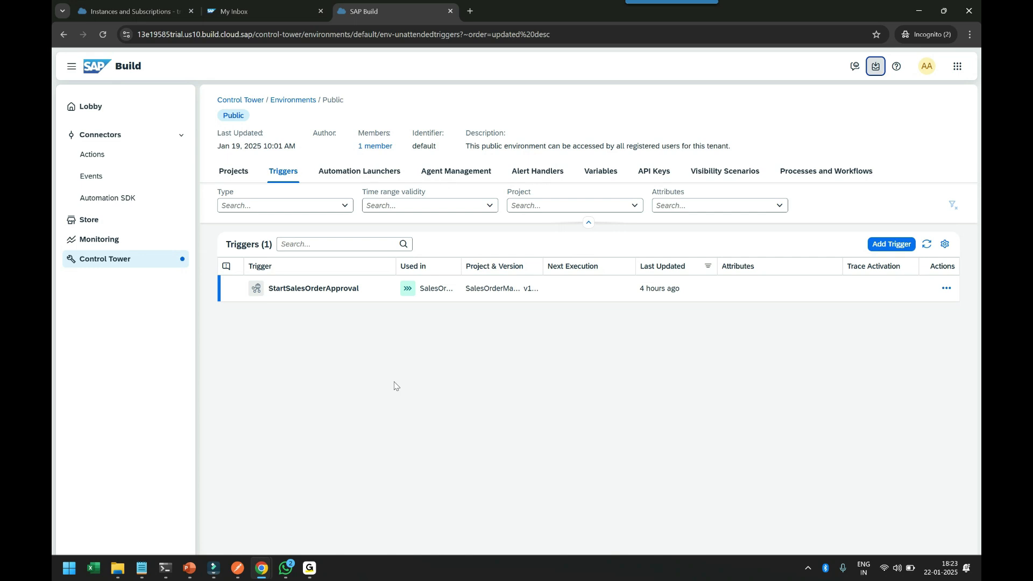
mouse_move(380, 373)
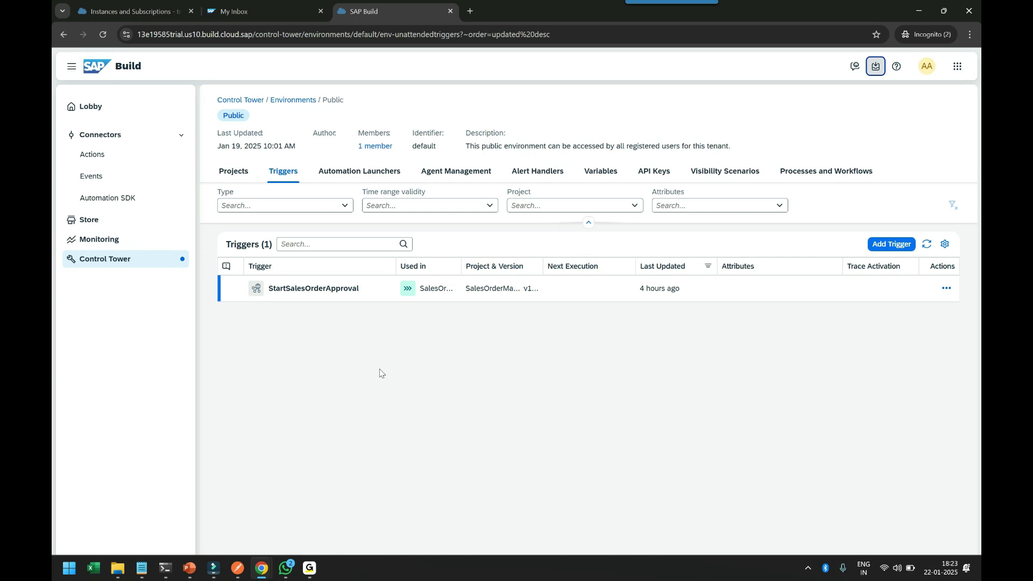
mouse_move(819, 91)
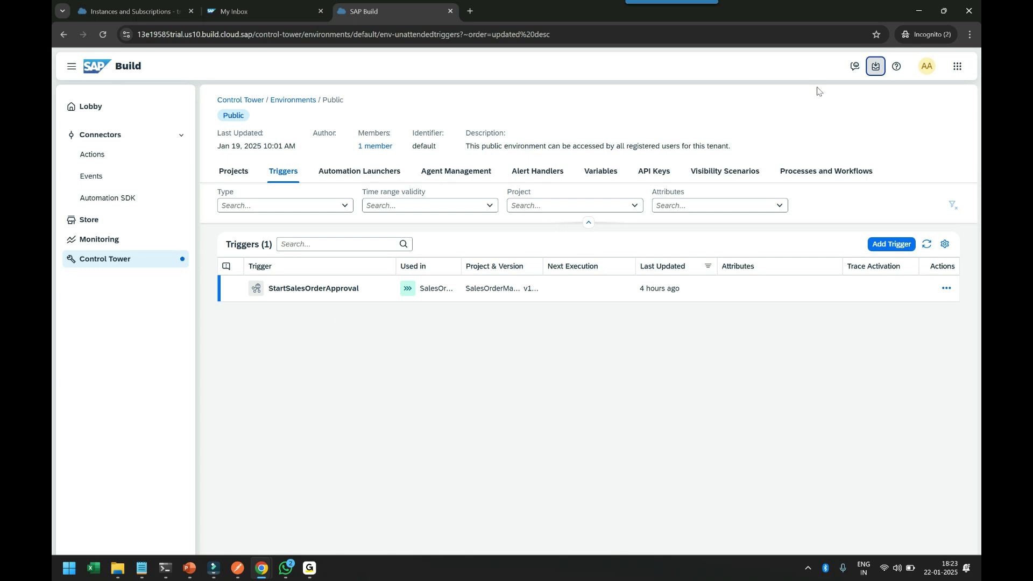
mouse_move(876, 66)
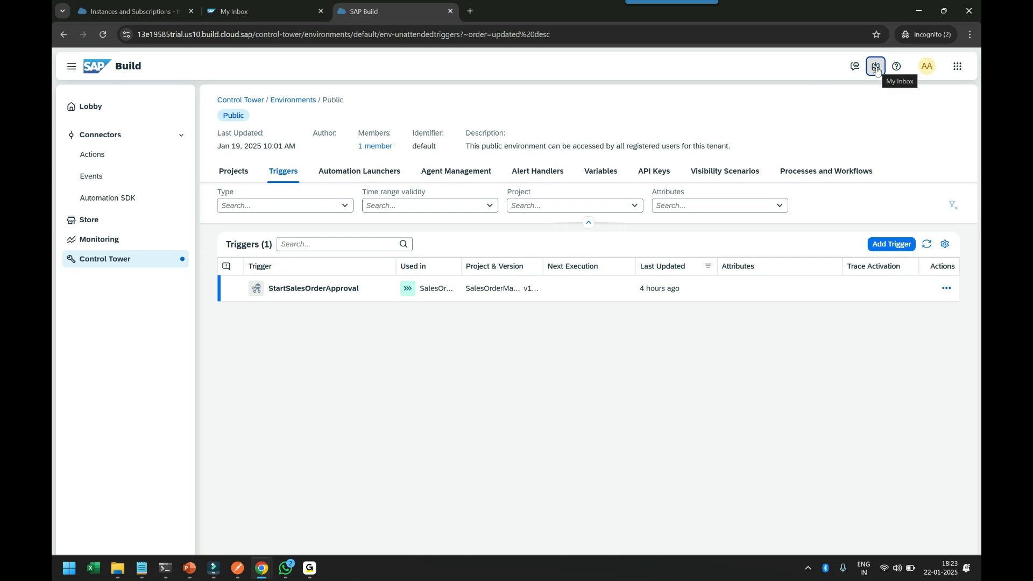
Open My Inbox from the SAP Build Control Tower header.
left_click(875, 66)
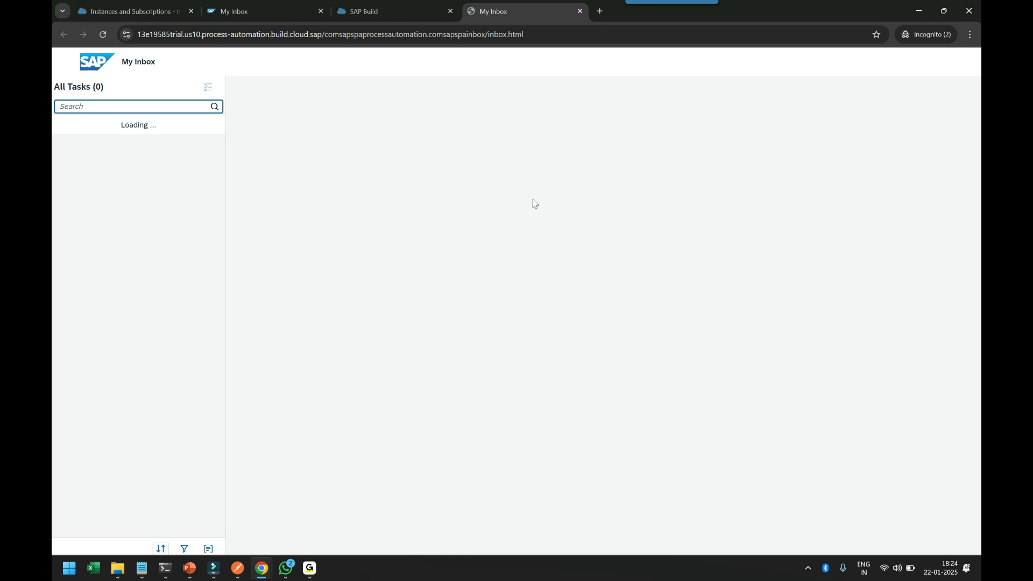
Load the approval form for sales order 10000456 and accept the terms and conditions.
left_click(139, 143)
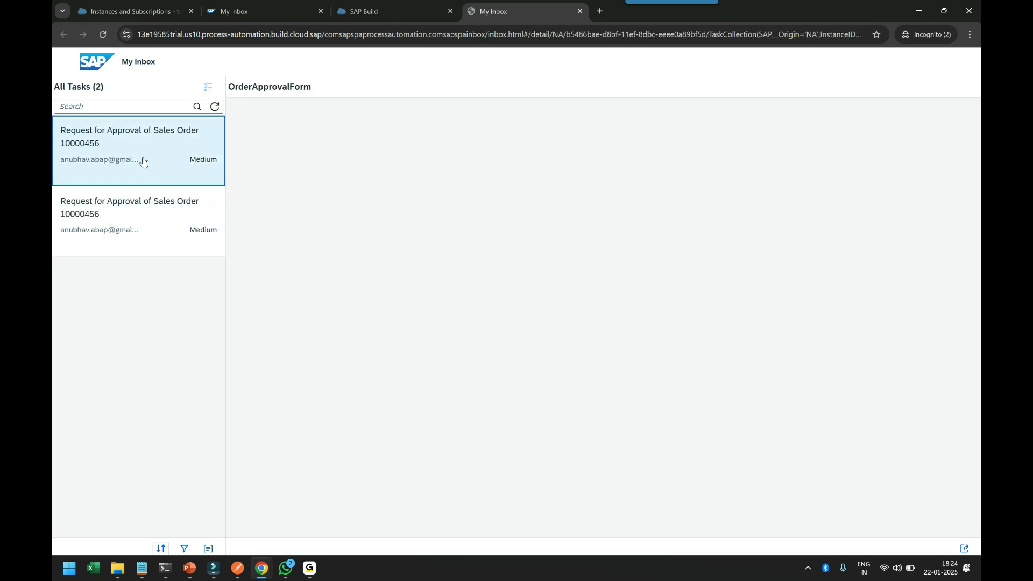
left_click(129, 136)
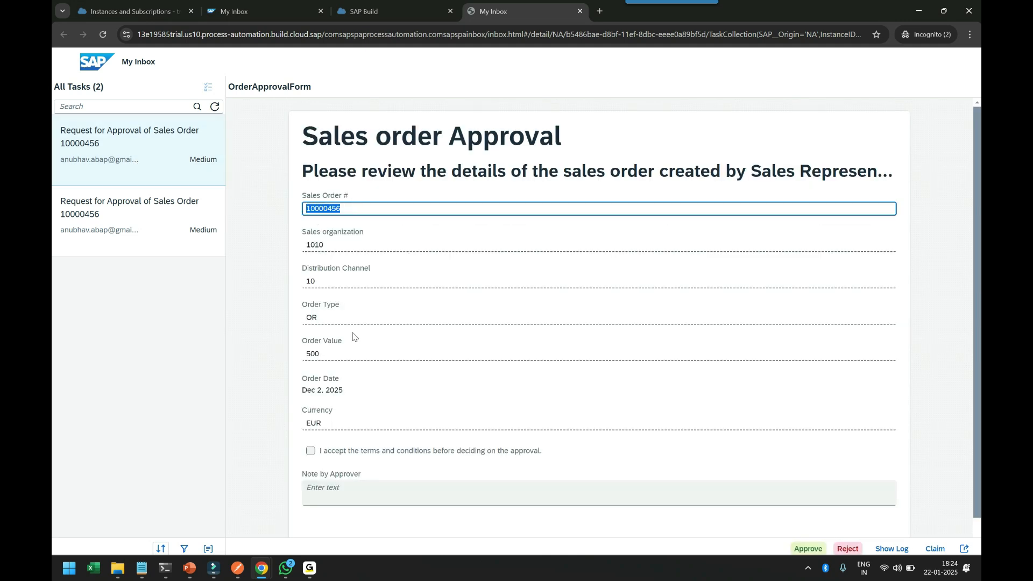
left_click(598, 244)
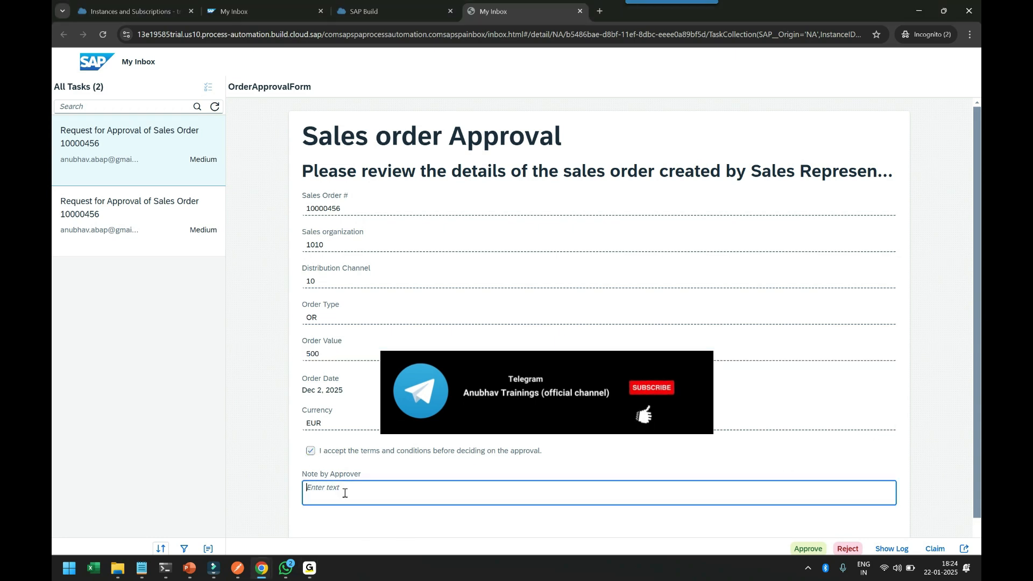
Write a congratulatory Note by Approver for the amazing order and approve sales order 10000456.
type("Co")
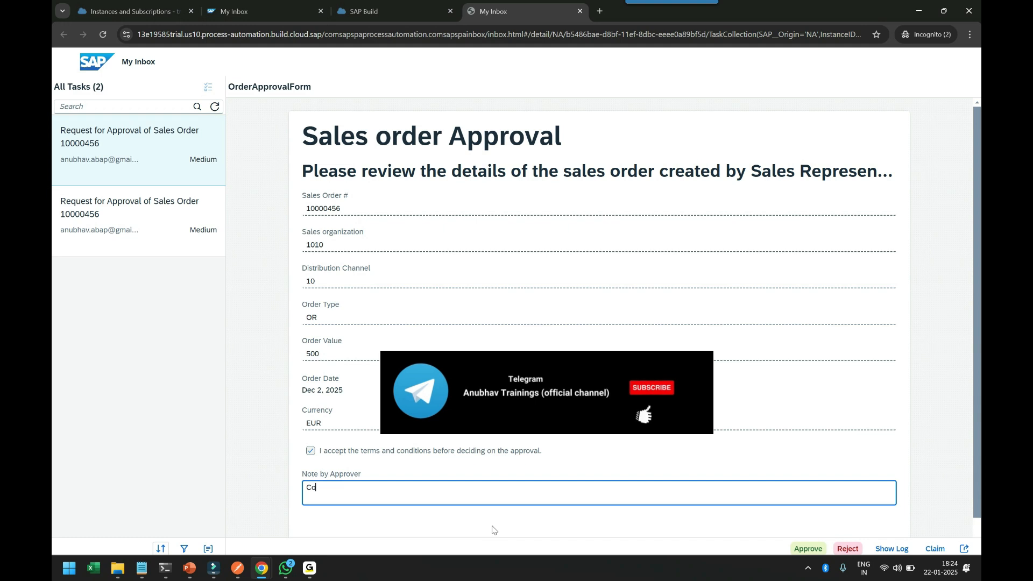
type("ongratulations to An")
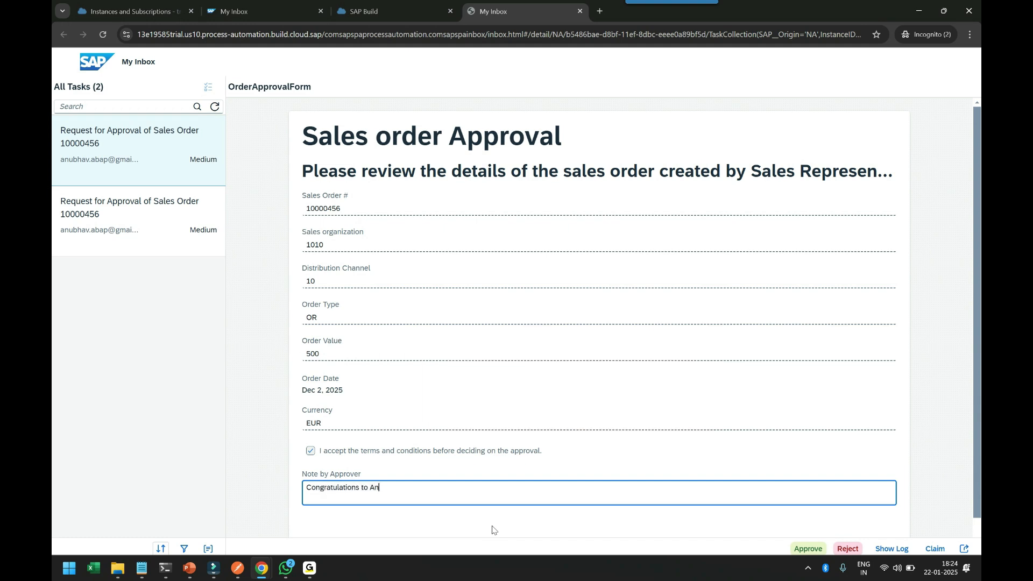
type("ubhav")
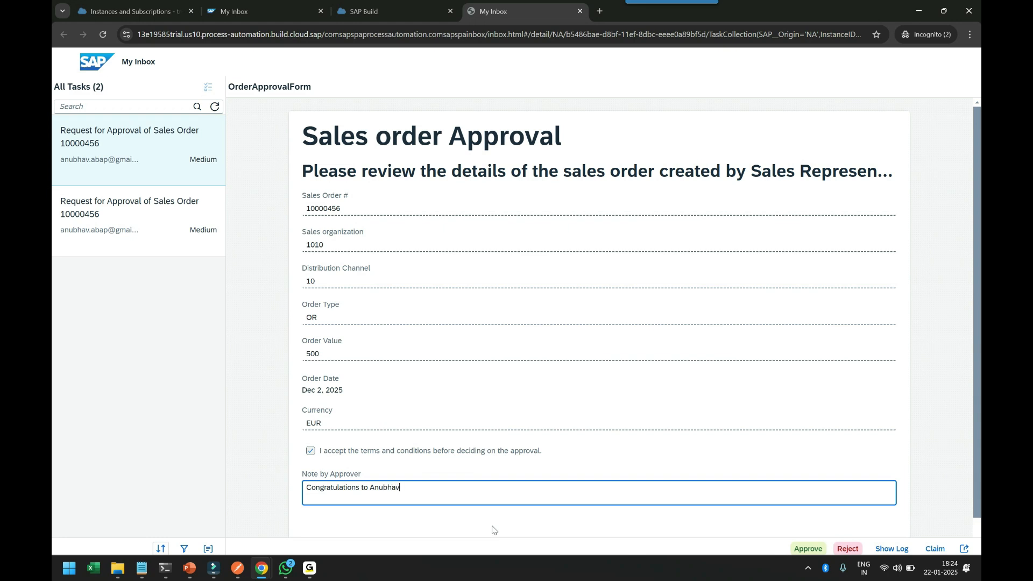
type("Trainings fo")
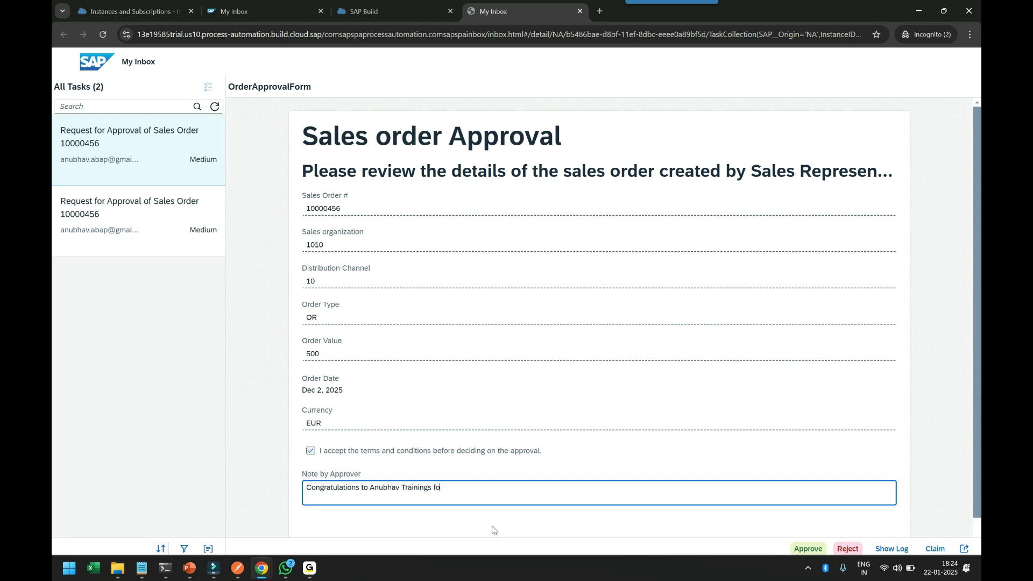
type("r this a")
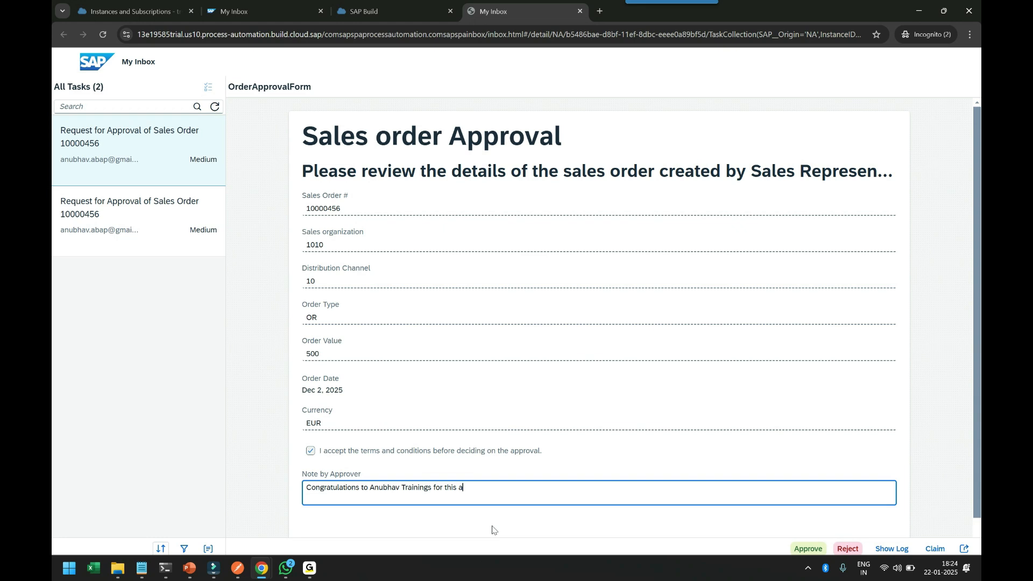
type("mazing order.")
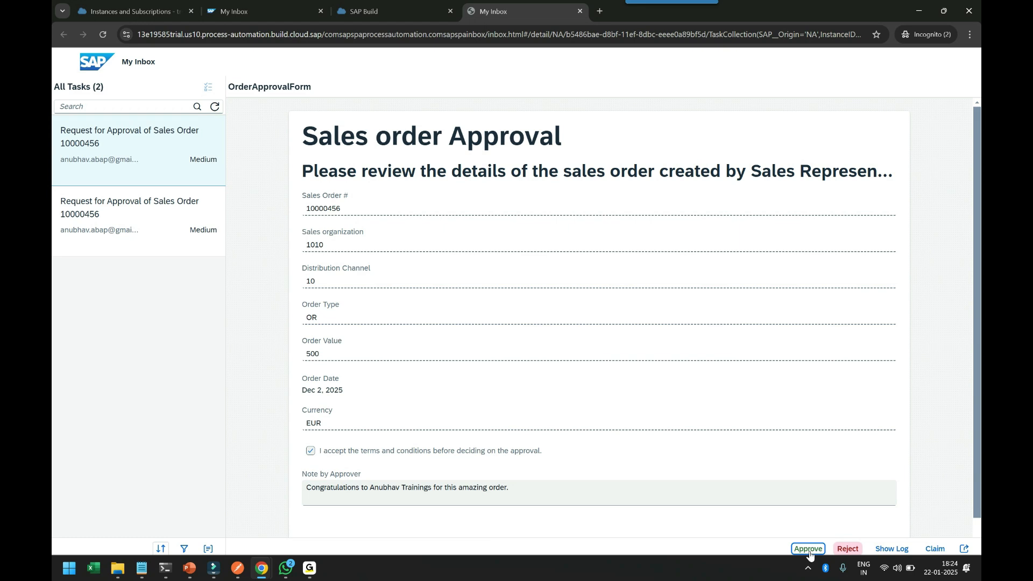
left_click(808, 548)
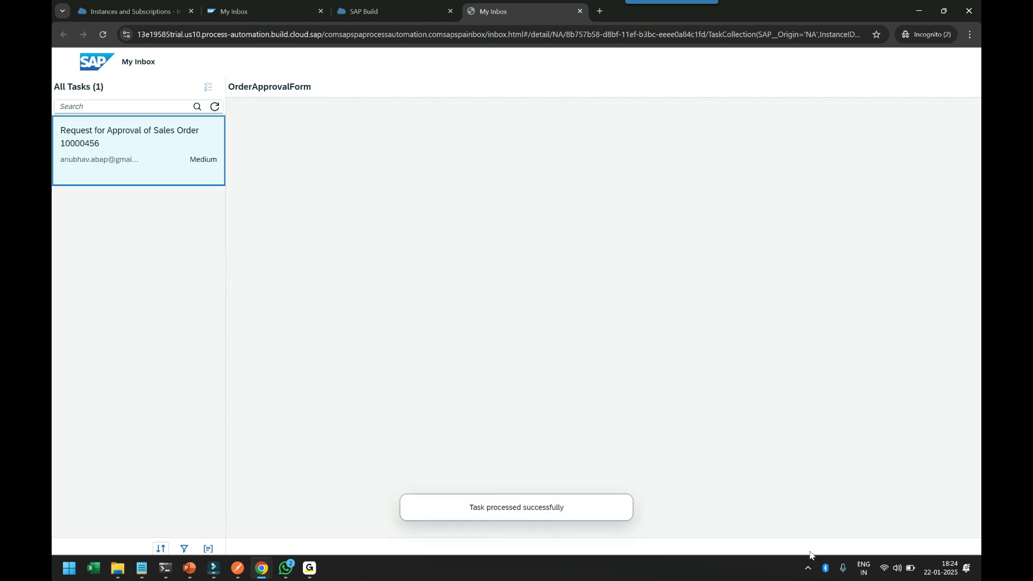
Refresh the tasks, submit the 'Sales order 10000456 has been Approved!' notification, and switch to PowerPoint.
left_click(139, 137)
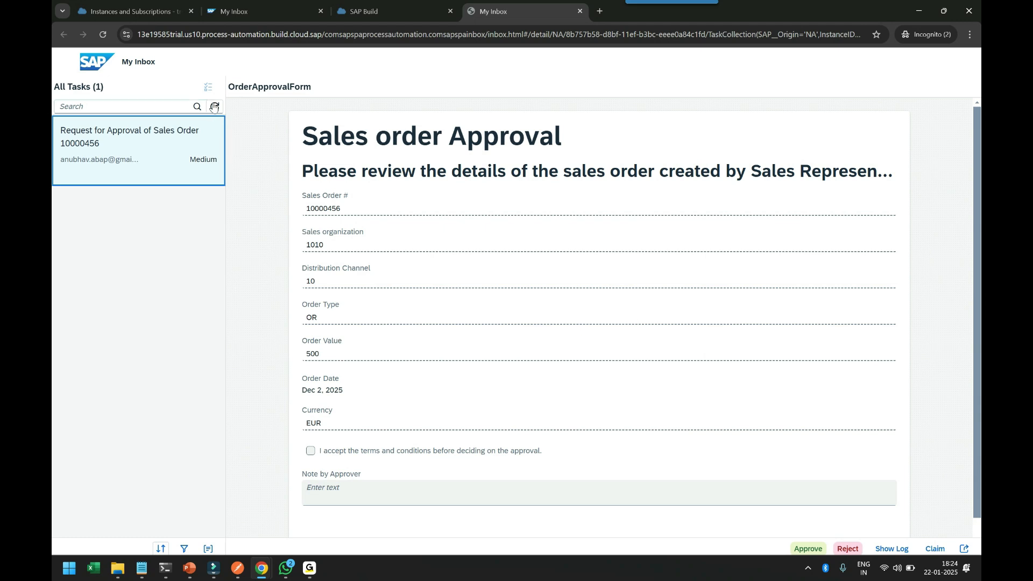
left_click(807, 548)
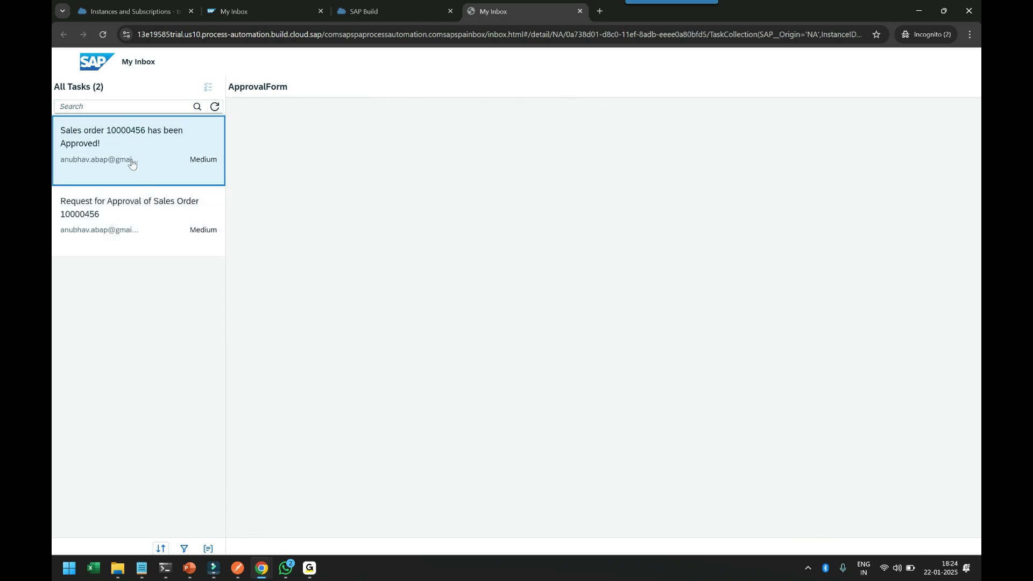
left_click(122, 137)
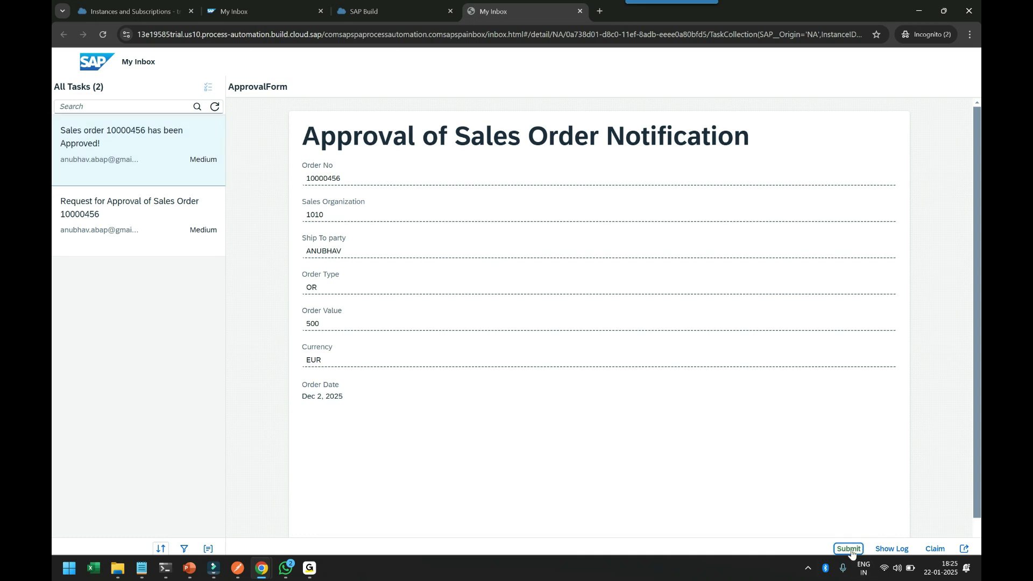
left_click(848, 548)
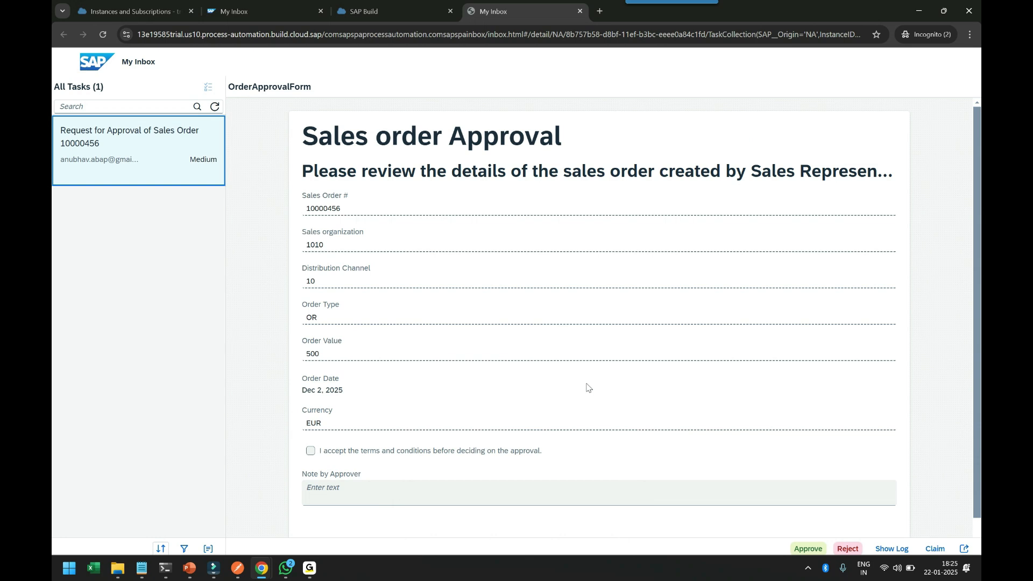
mouse_move(189, 559)
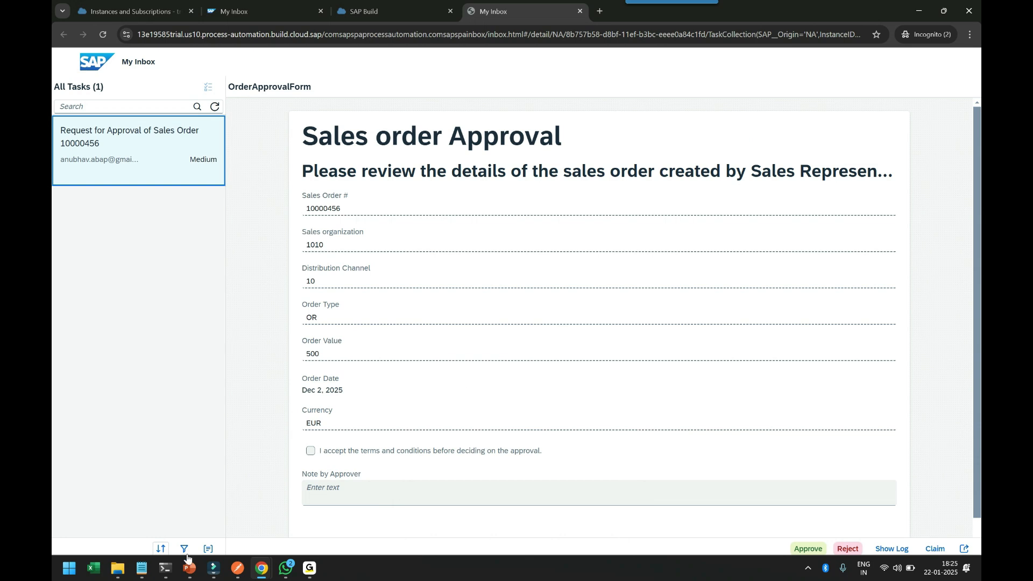
left_click(190, 567)
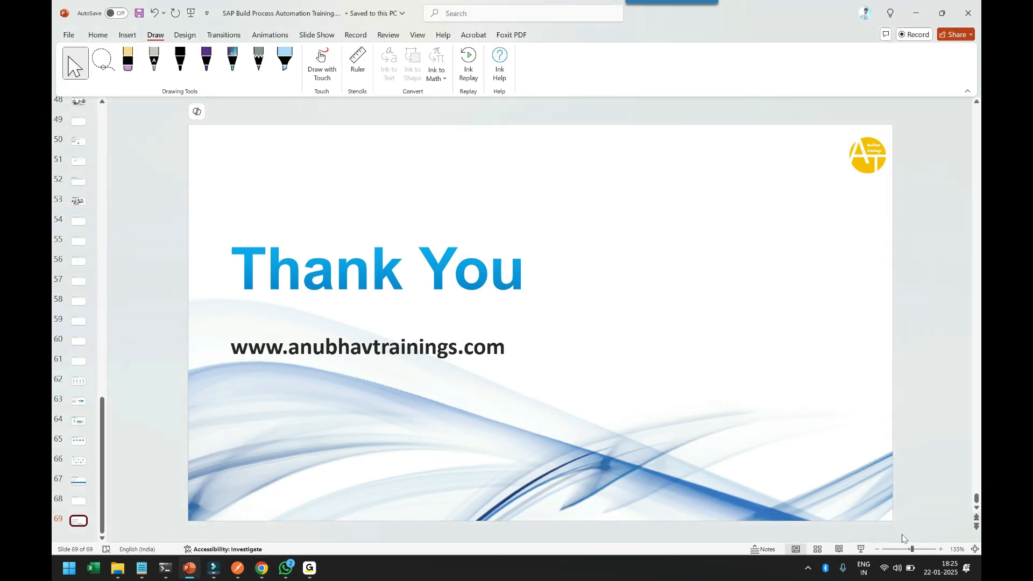